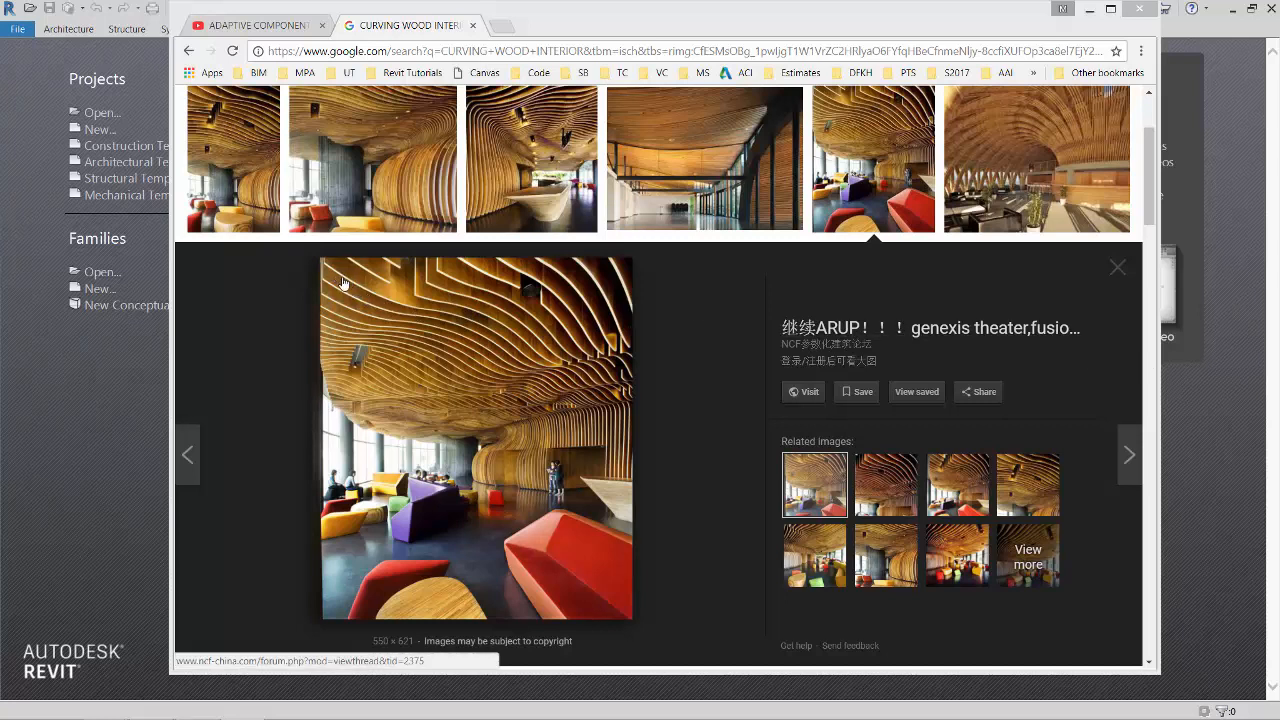
mouse_move(430, 314)
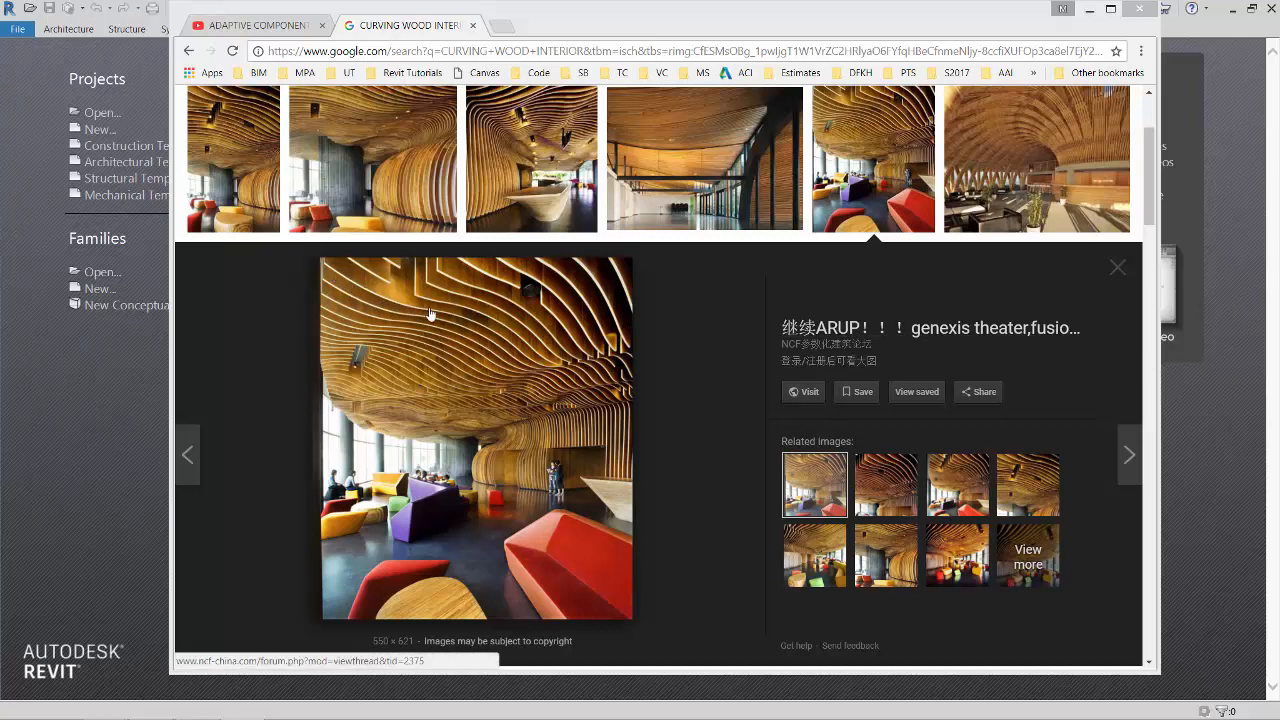
mouse_move(560, 368)
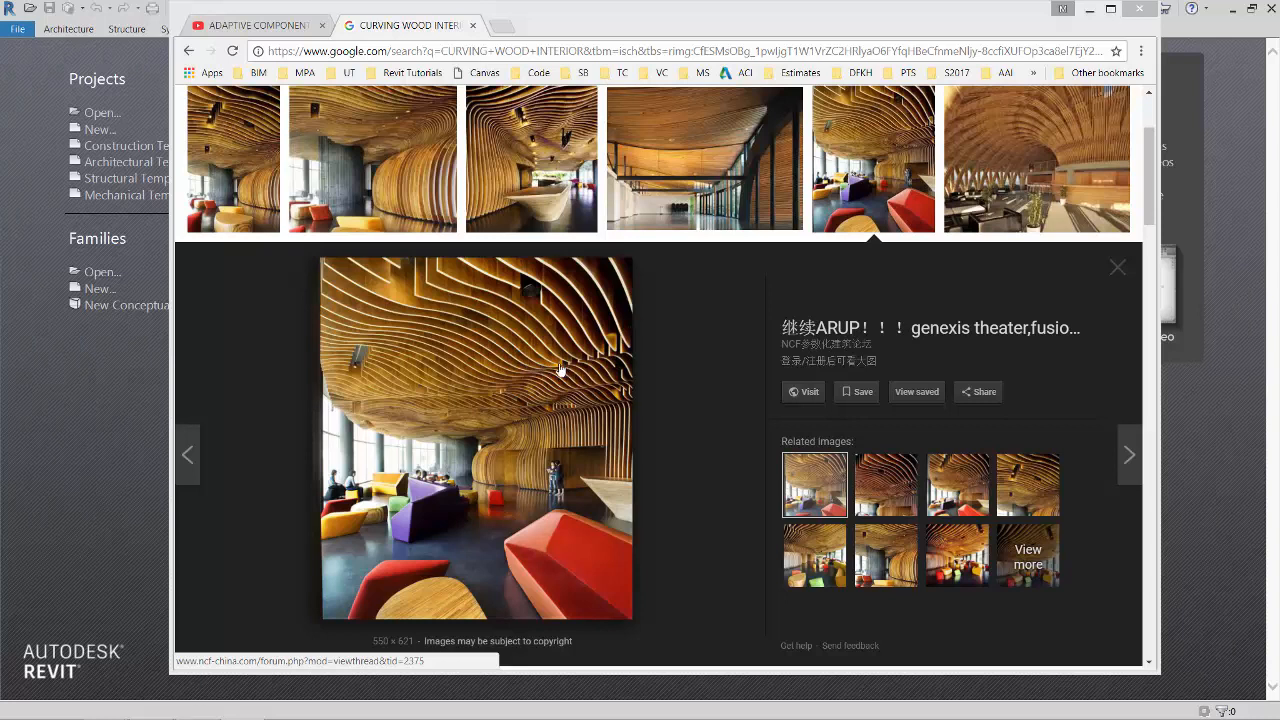
mouse_move(330, 274)
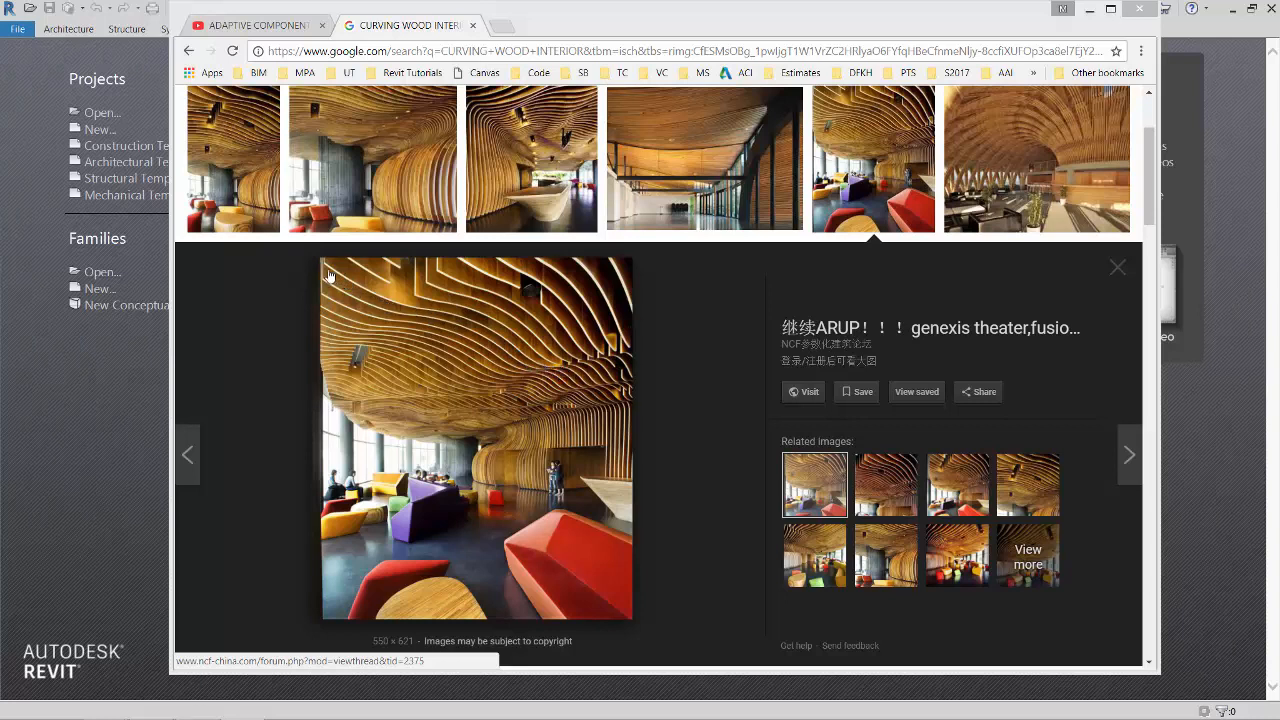
mouse_move(336, 276)
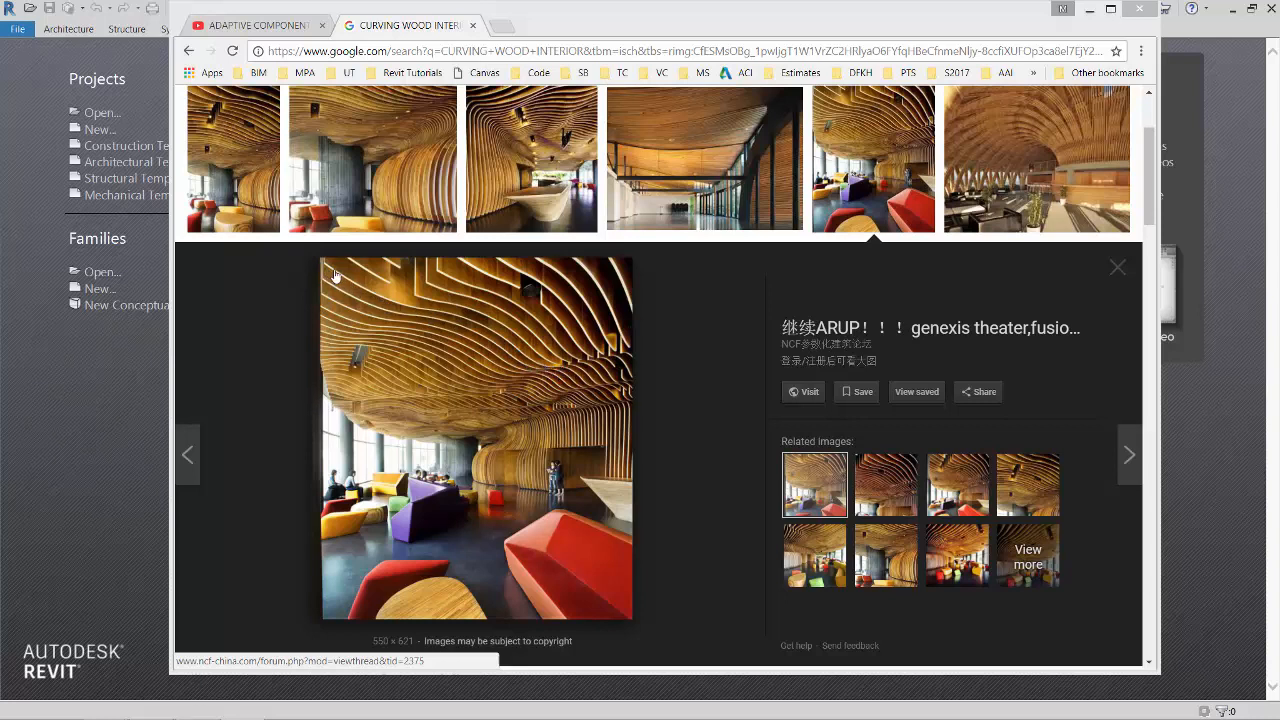
mouse_move(492, 340)
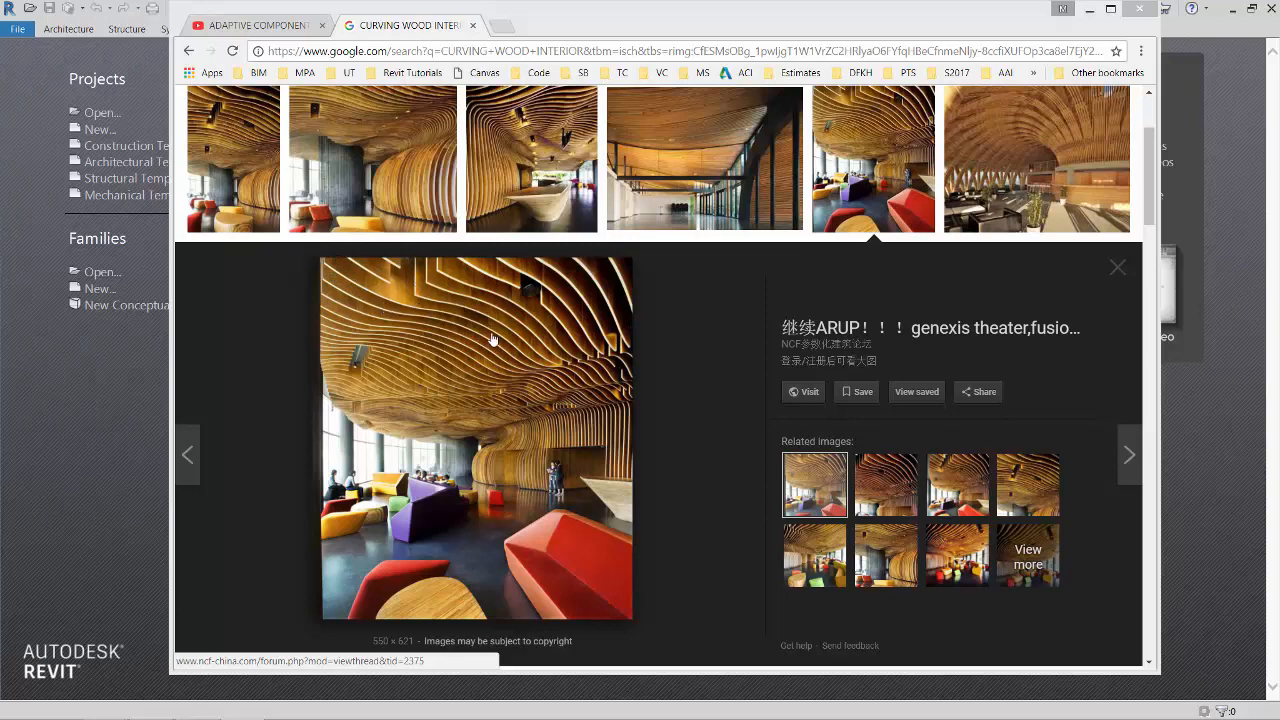
mouse_move(384, 296)
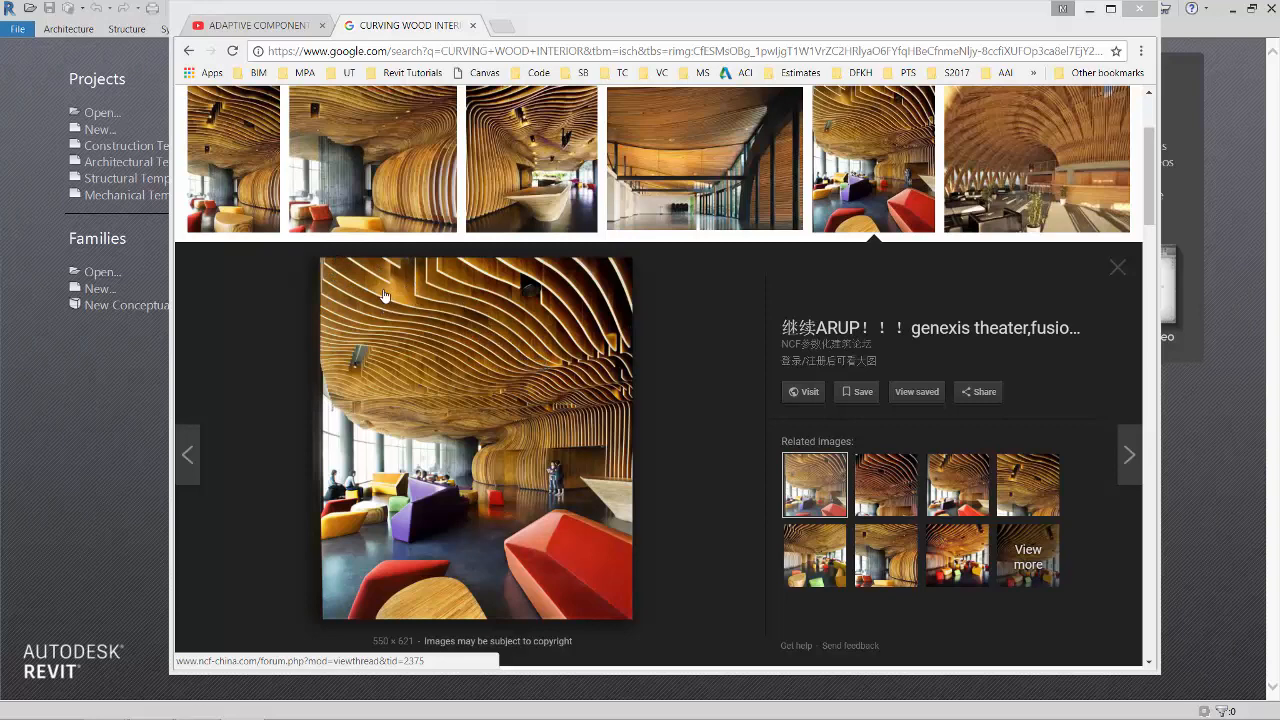
mouse_move(516, 296)
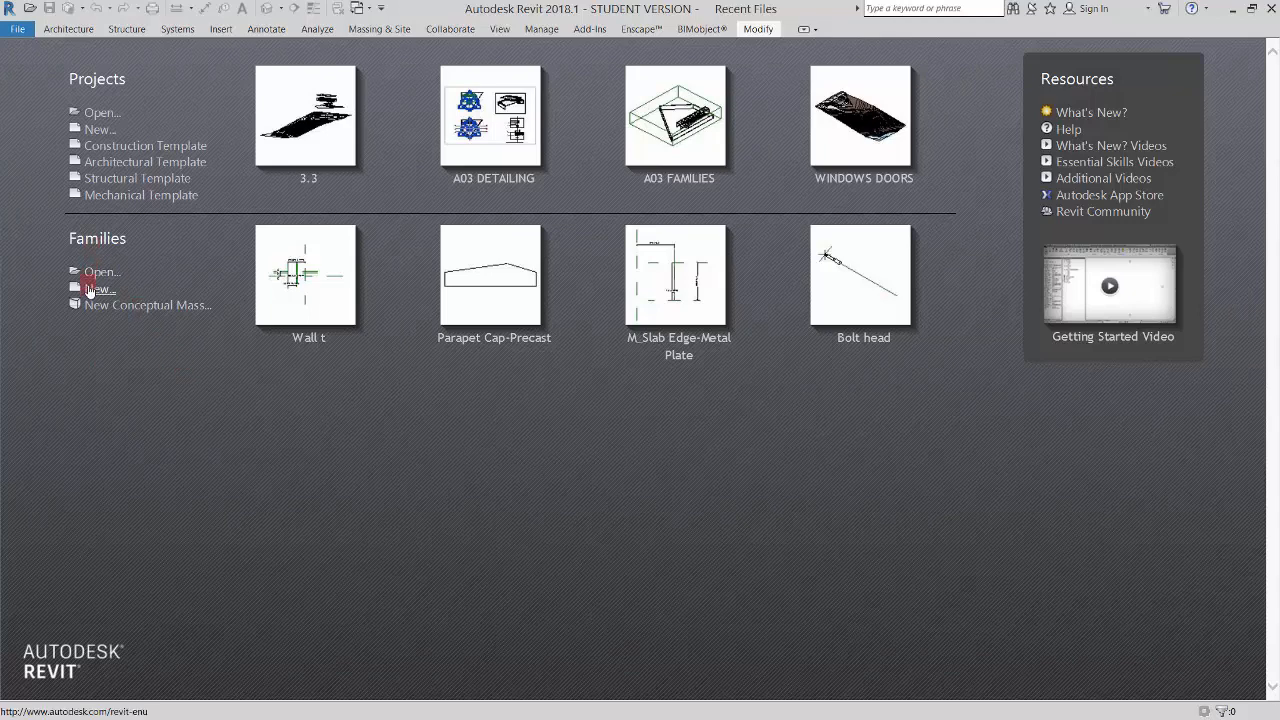
Step: Start a new family from the Generic Model Adaptive template
click(100, 288)
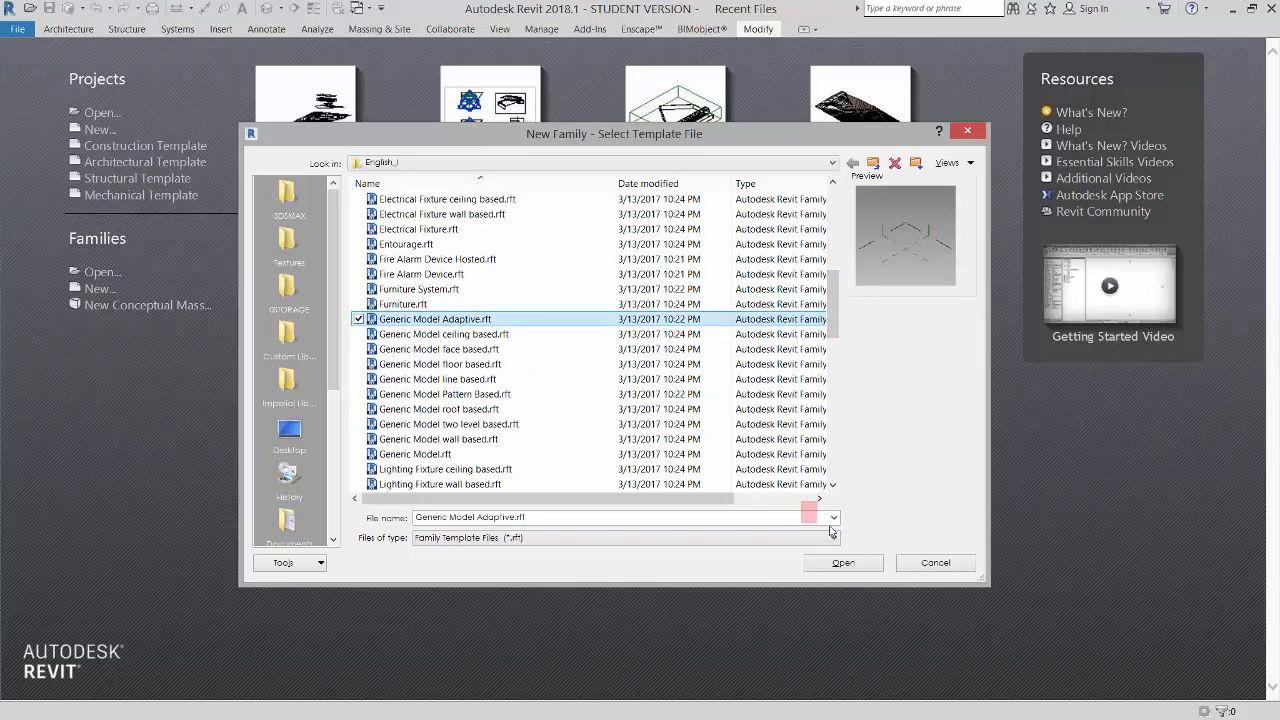
click(844, 564)
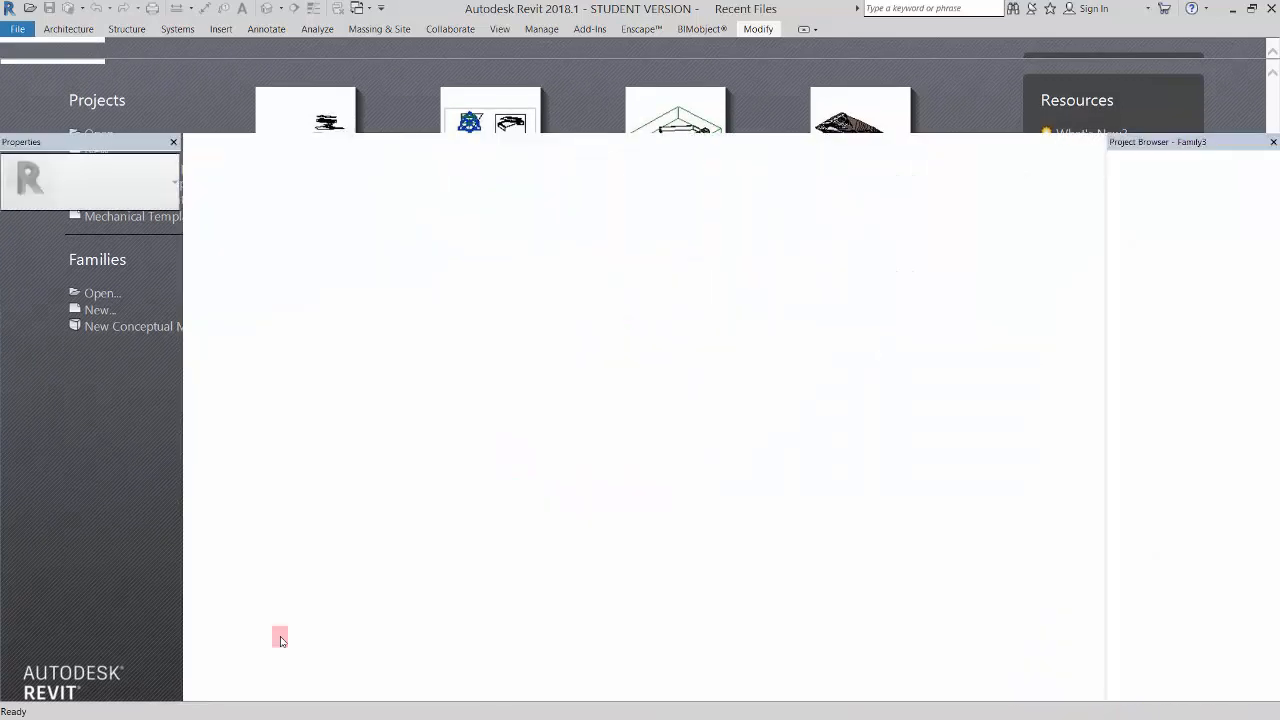
click(280, 640)
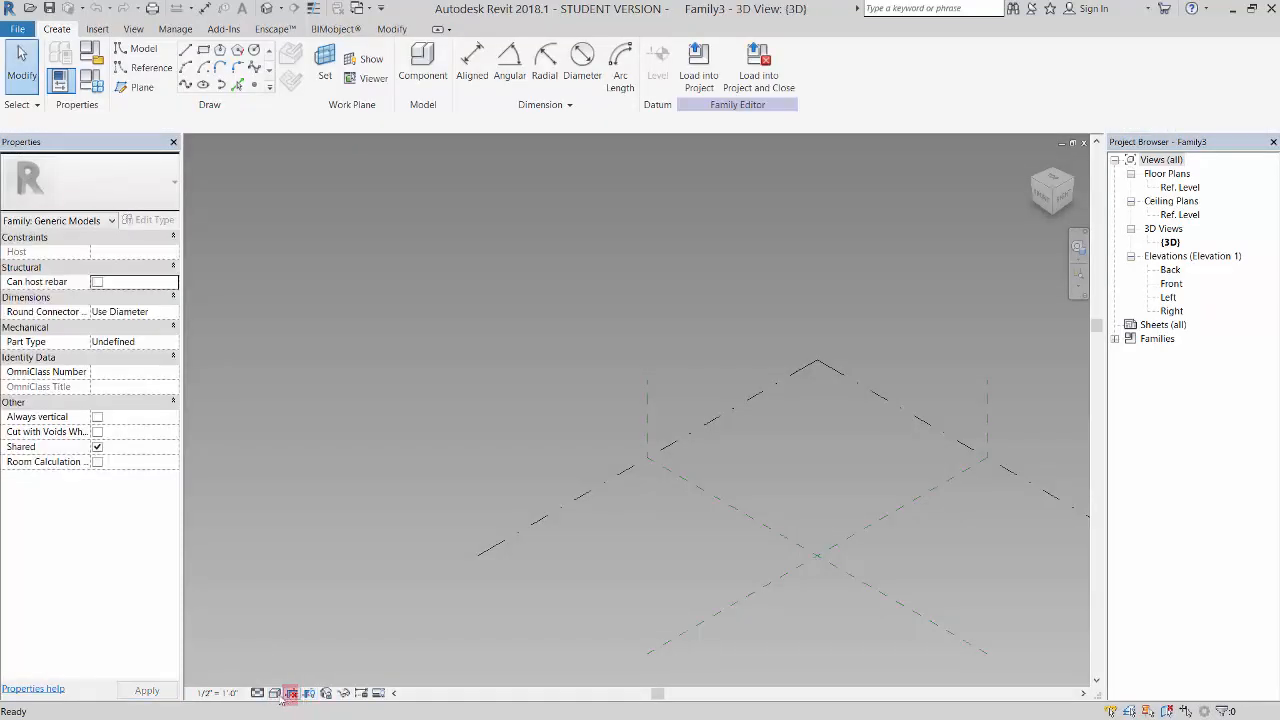
Step: Set the 3D view background to None in Graphic Display Options for a plain white view
click(292, 690)
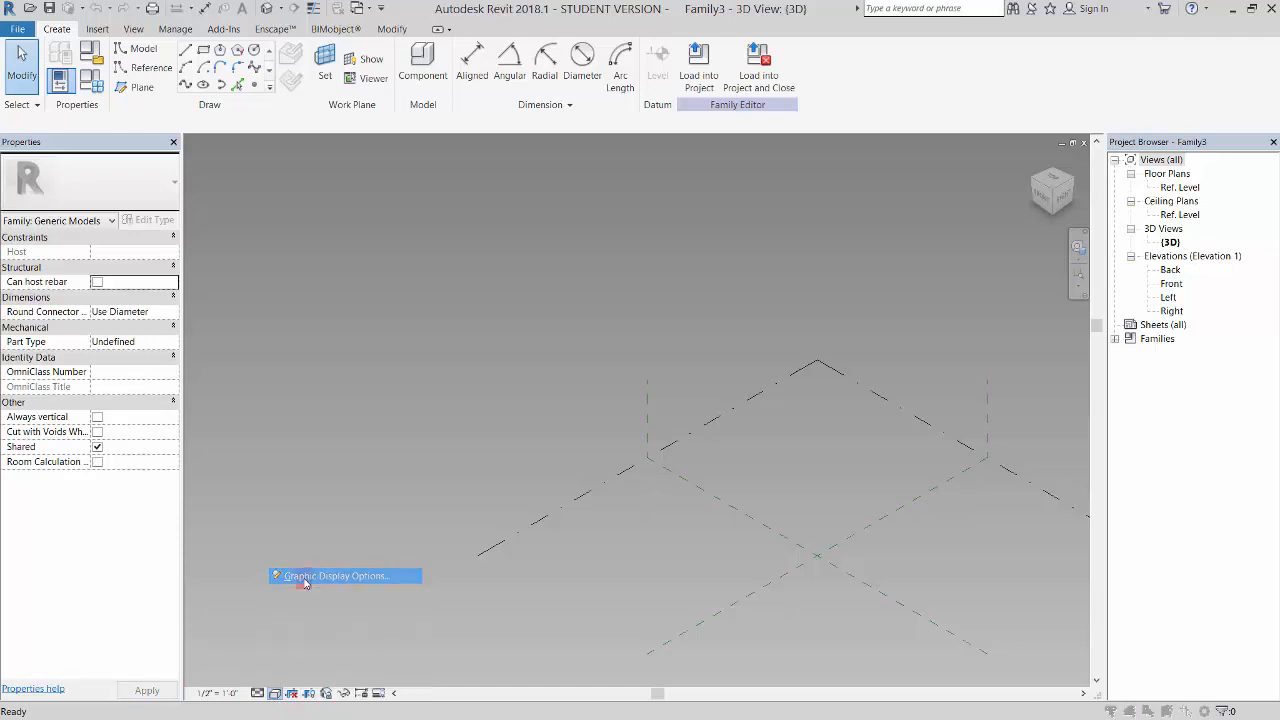
click(344, 576)
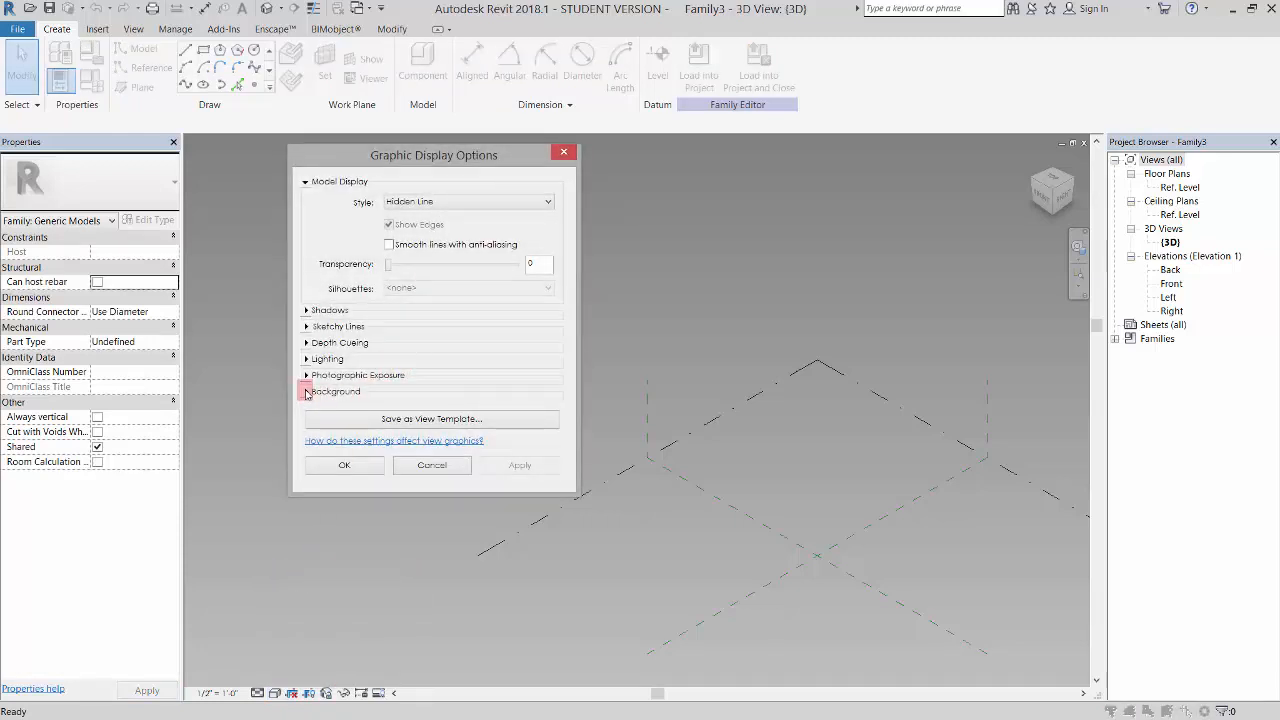
click(308, 390)
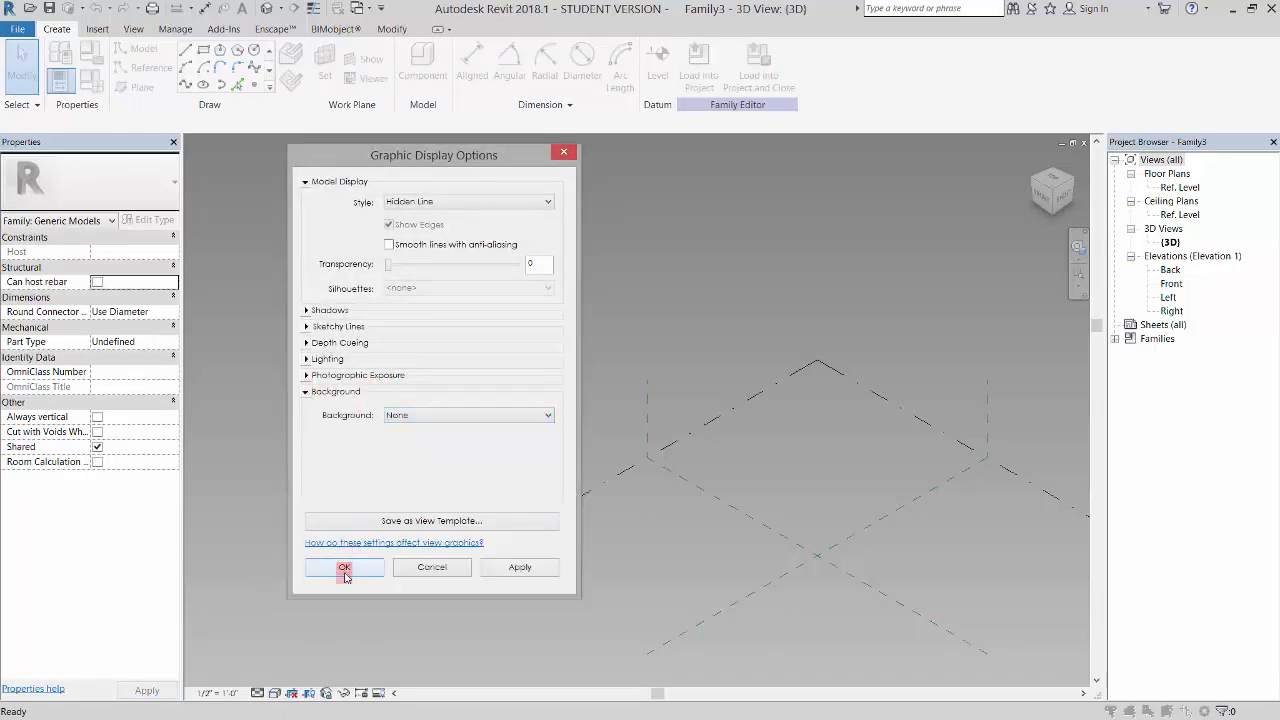
click(344, 568)
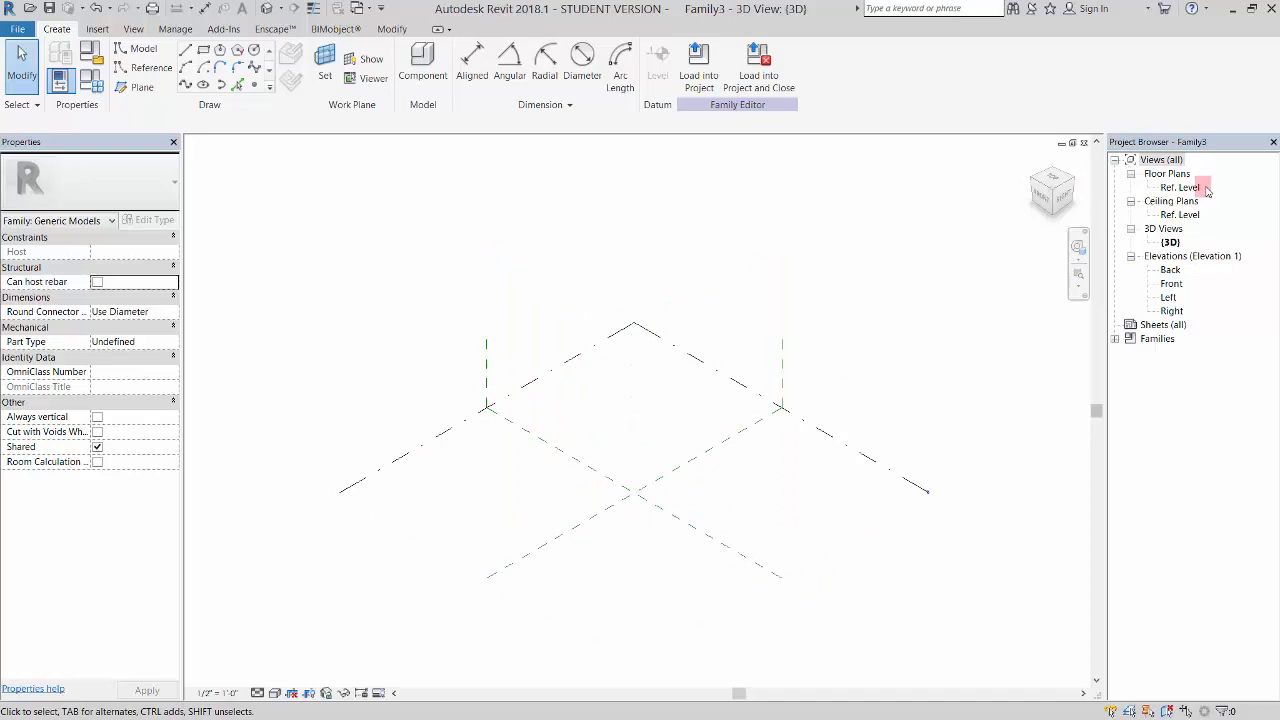
Step: In the Ref. Level plan, draw two vertical reference planes left and right of the centre line
double_click(1180, 188)
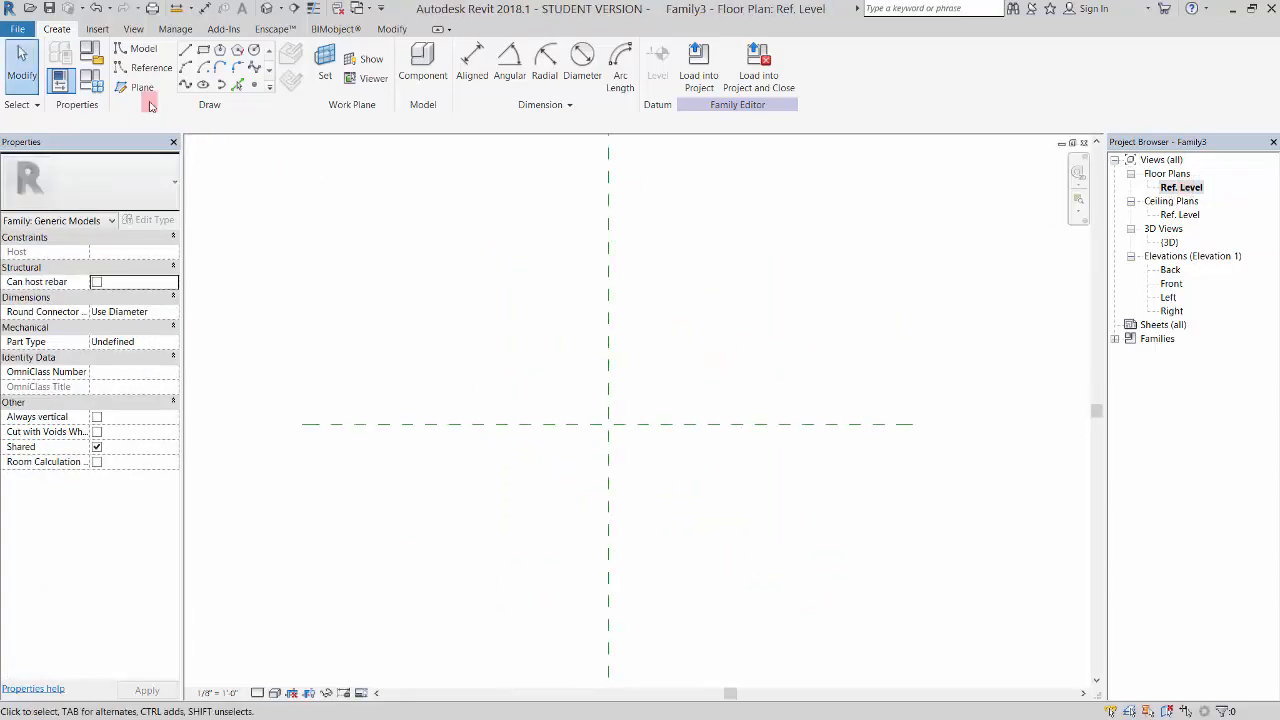
click(132, 88)
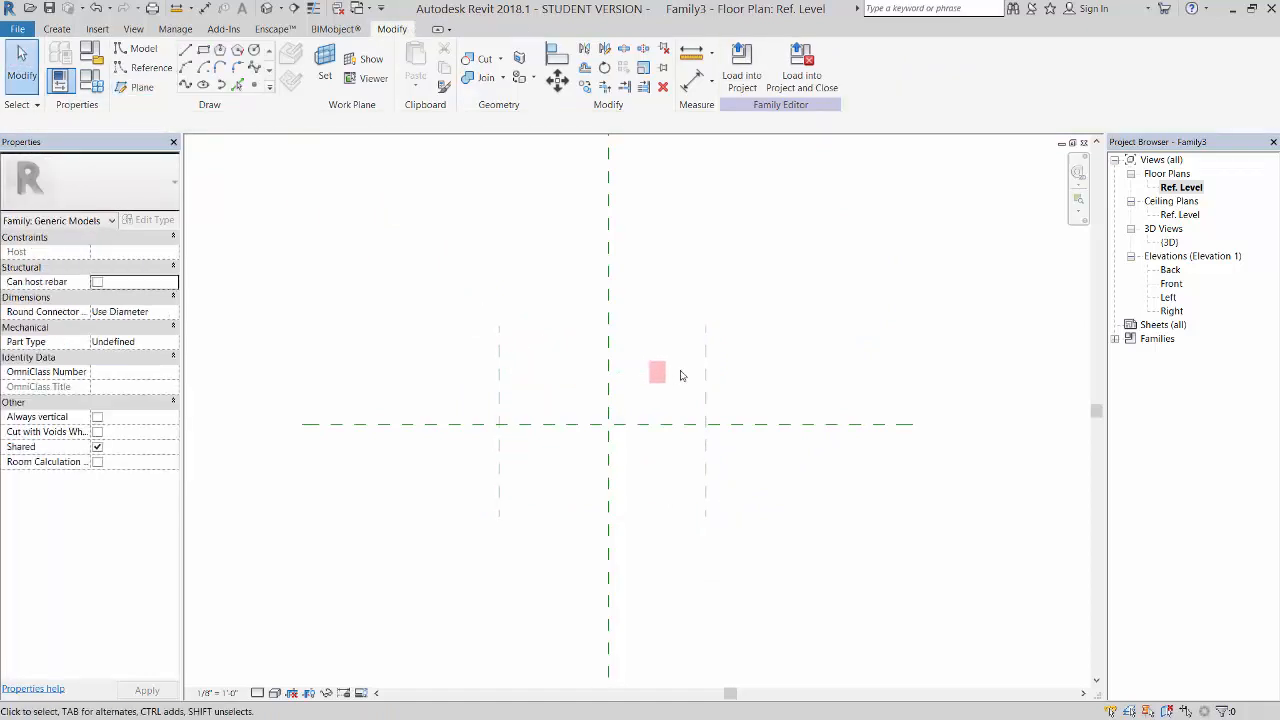
drag(656, 372, 558, 408)
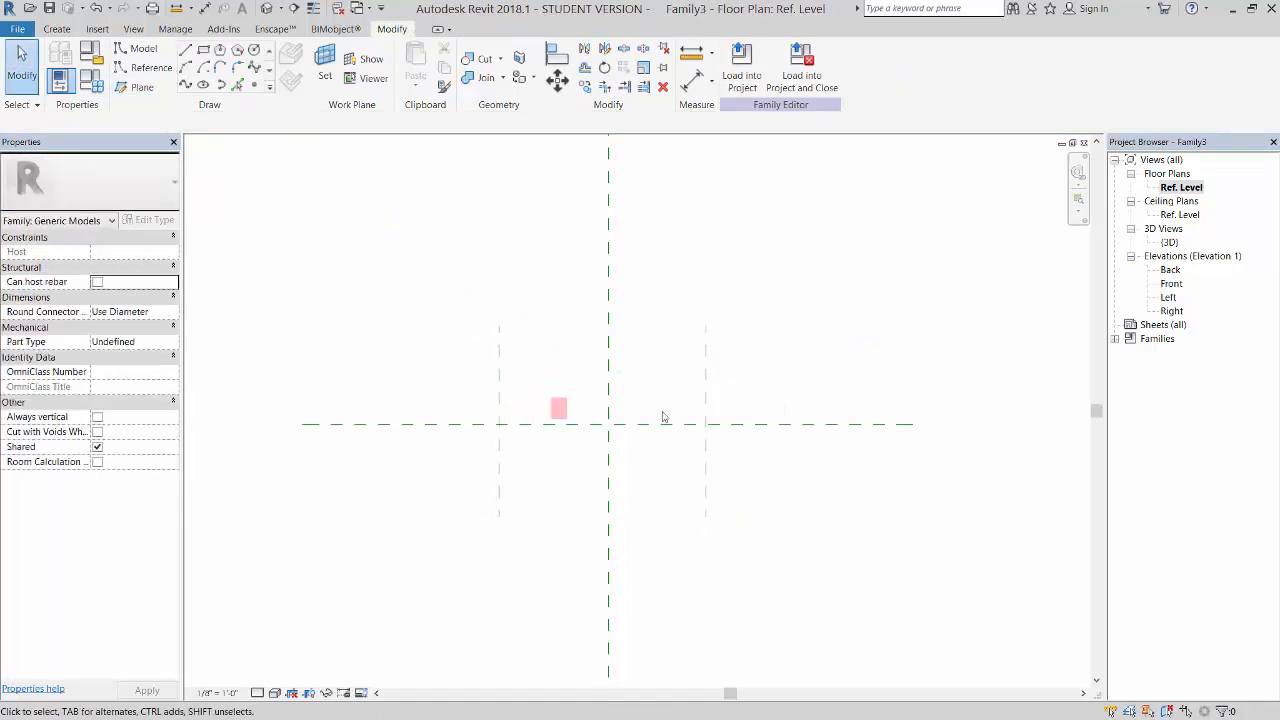
drag(558, 408, 598, 376)
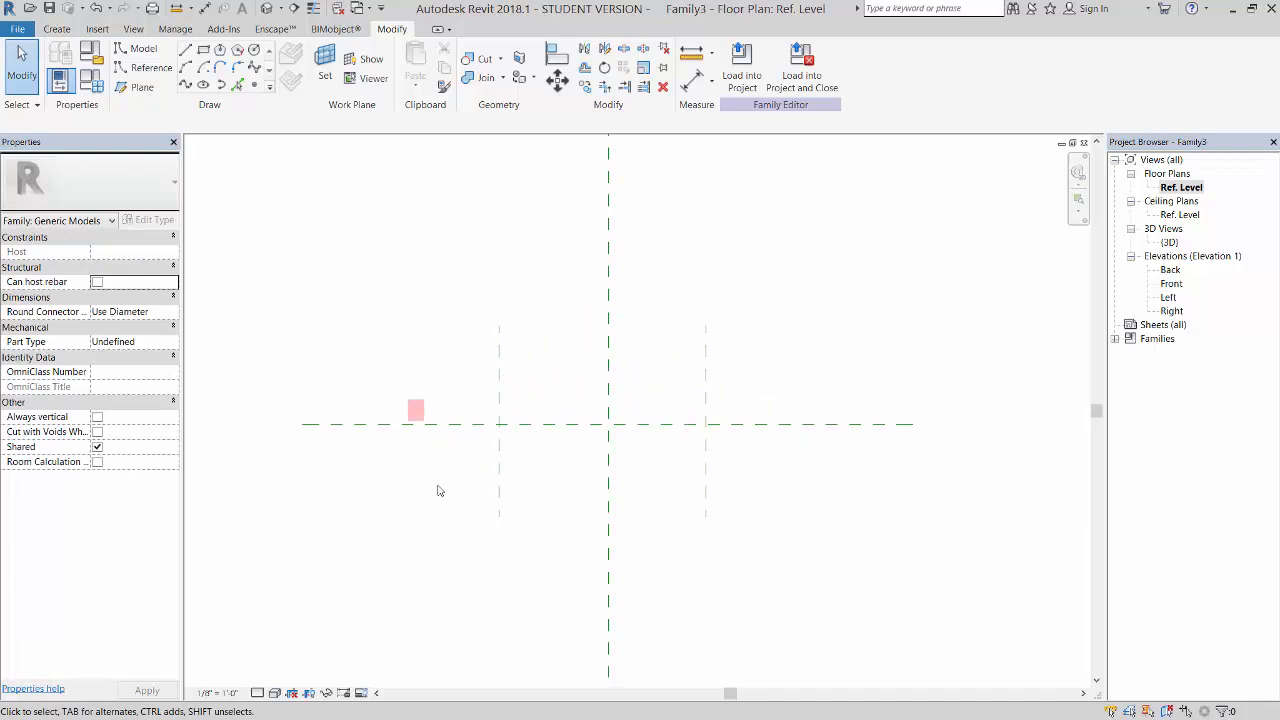
drag(416, 410, 672, 352)
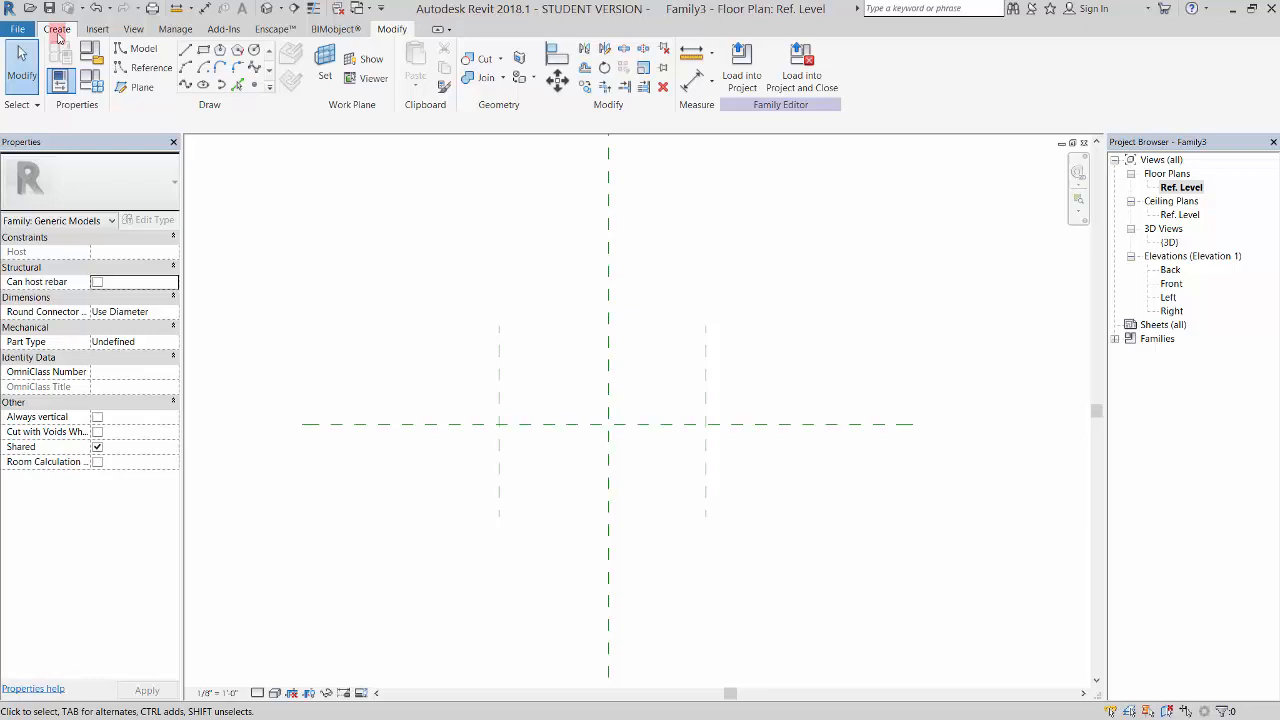
Step: Dimension the side and centre planes, make the spacings EQ, and widen the side planes
click(60, 30)
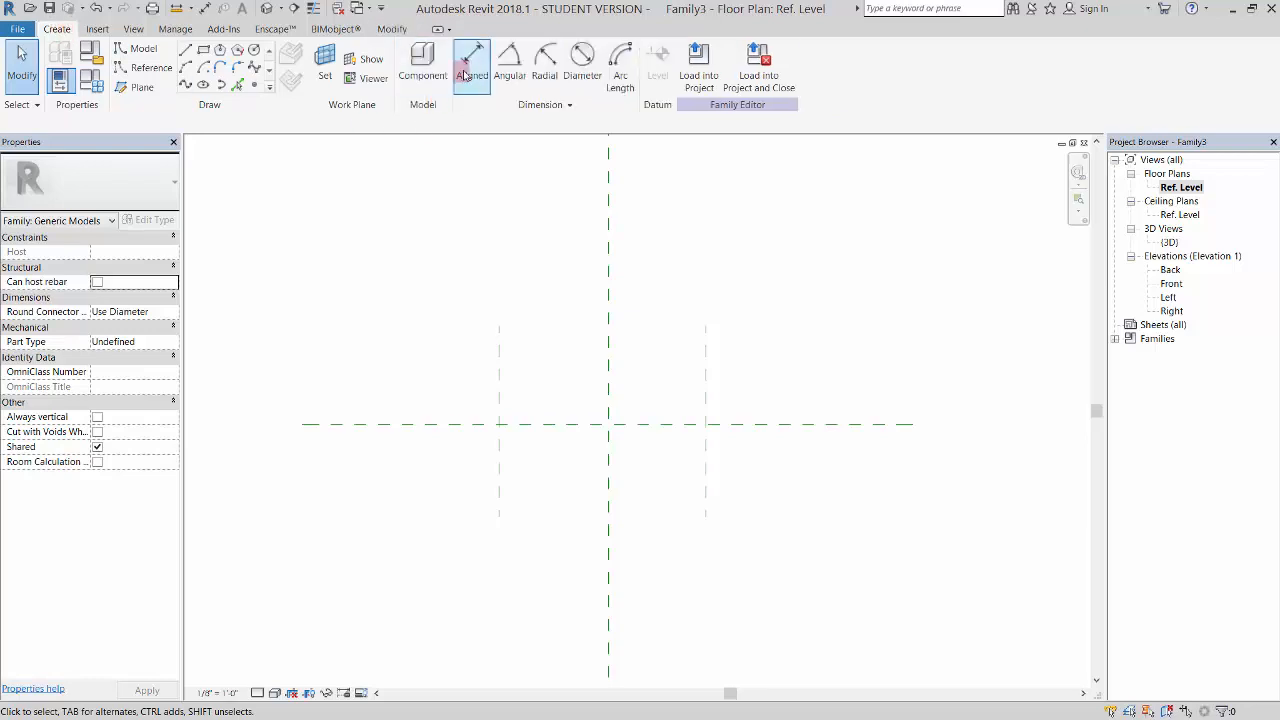
click(472, 64)
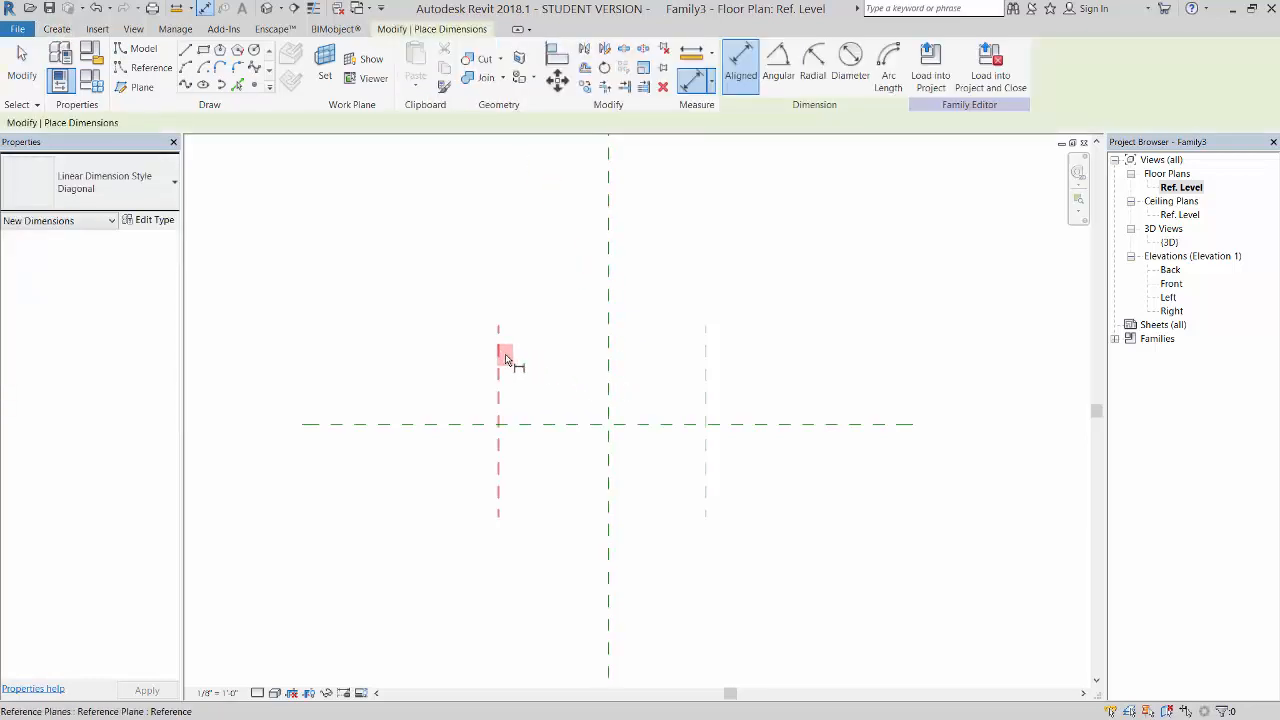
click(608, 330)
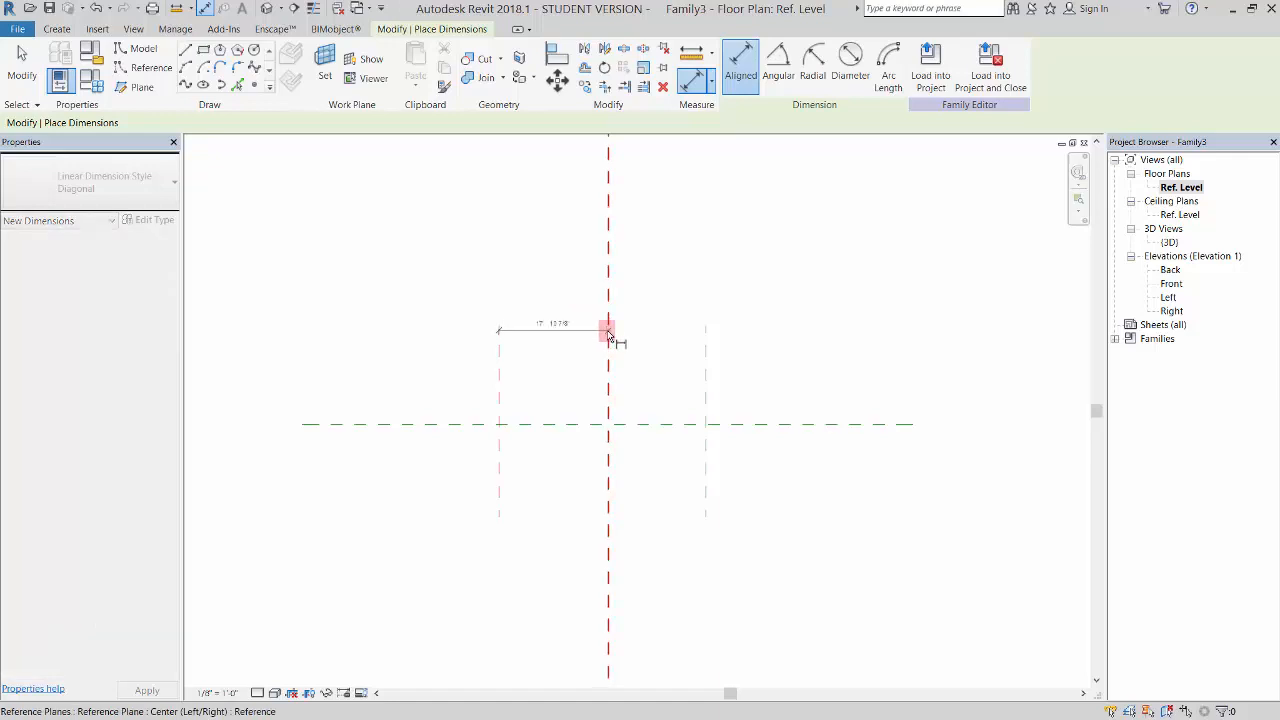
click(706, 350)
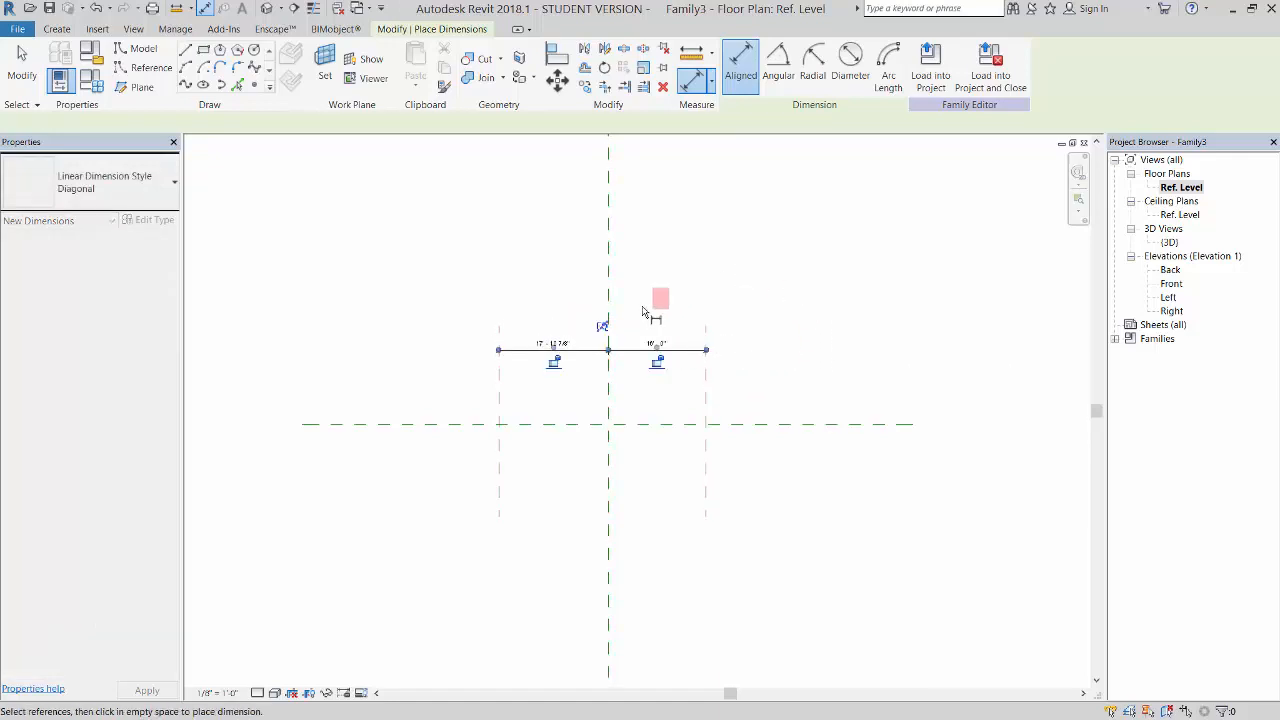
mouse_move(600, 328)
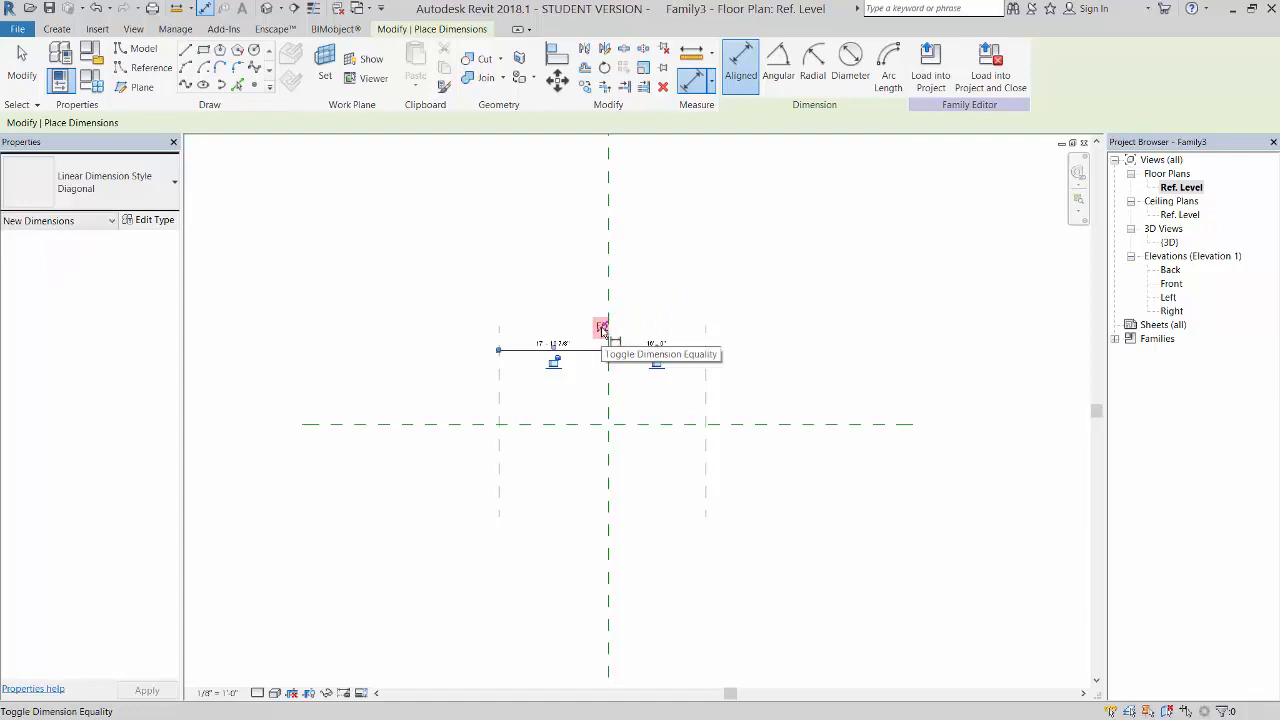
click(600, 328)
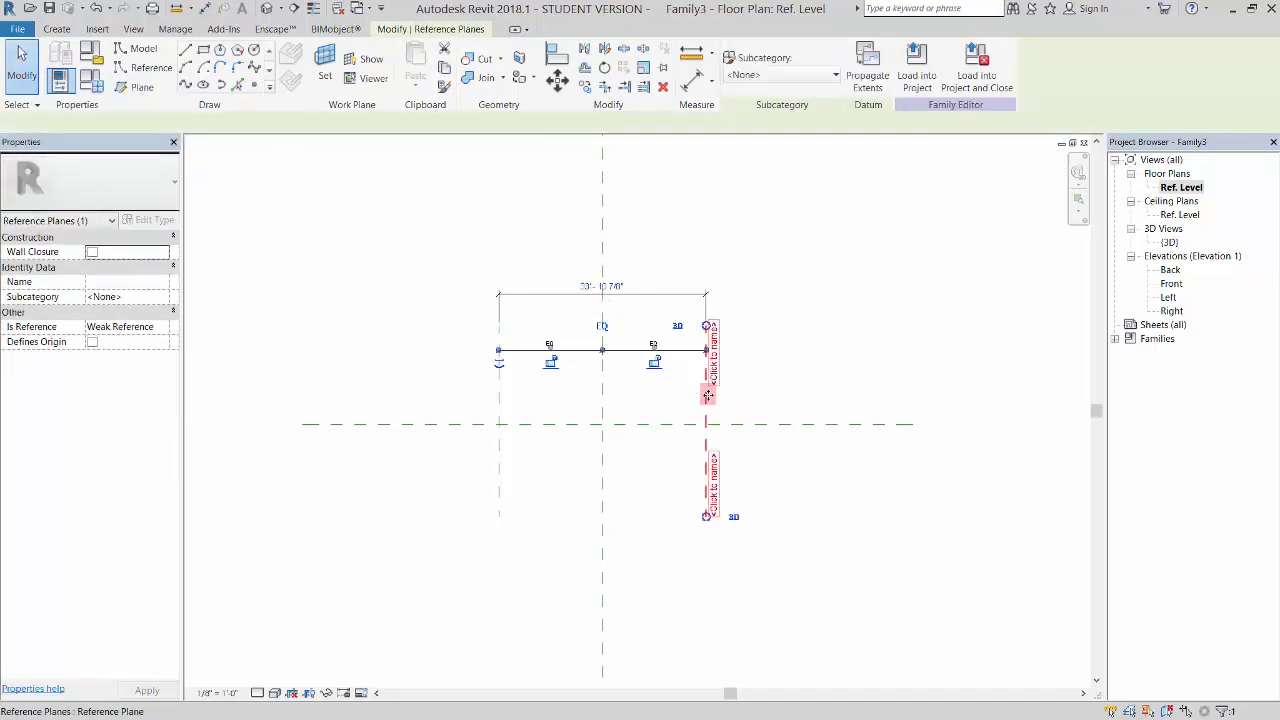
drag(708, 396, 752, 396)
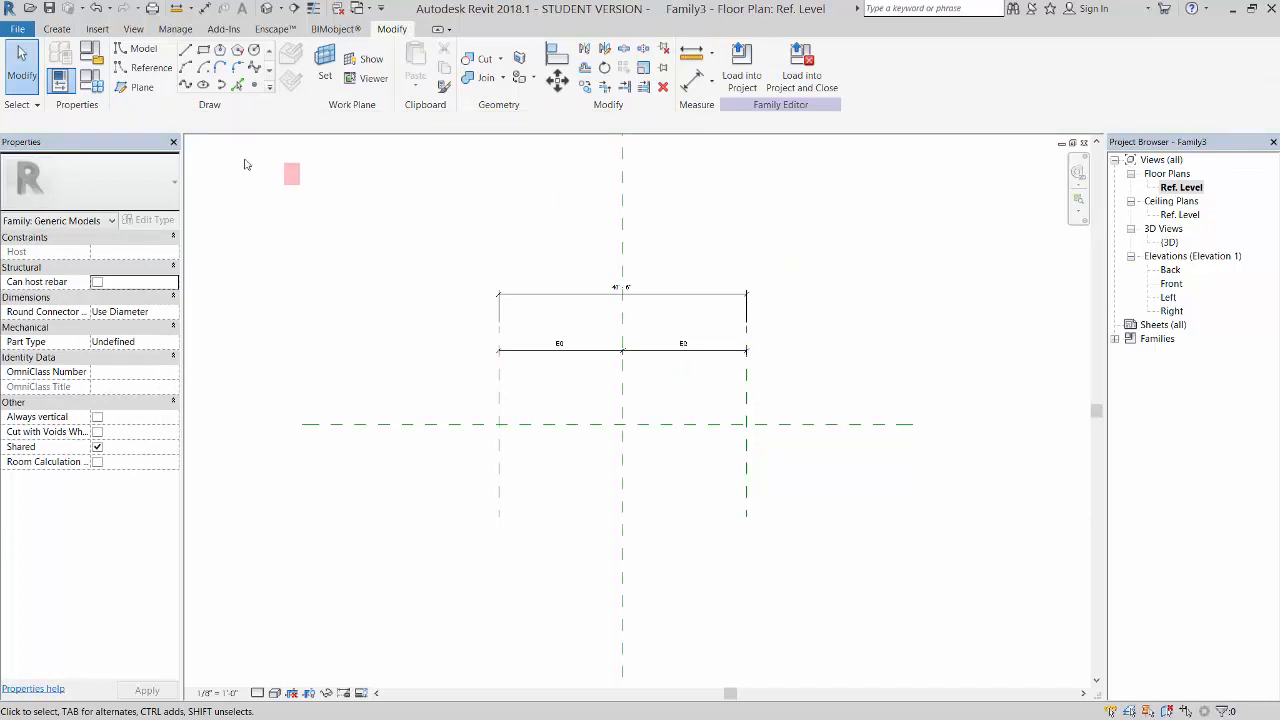
Step: Start a reference line along the horizontal plane between the two side planes
click(728, 424)
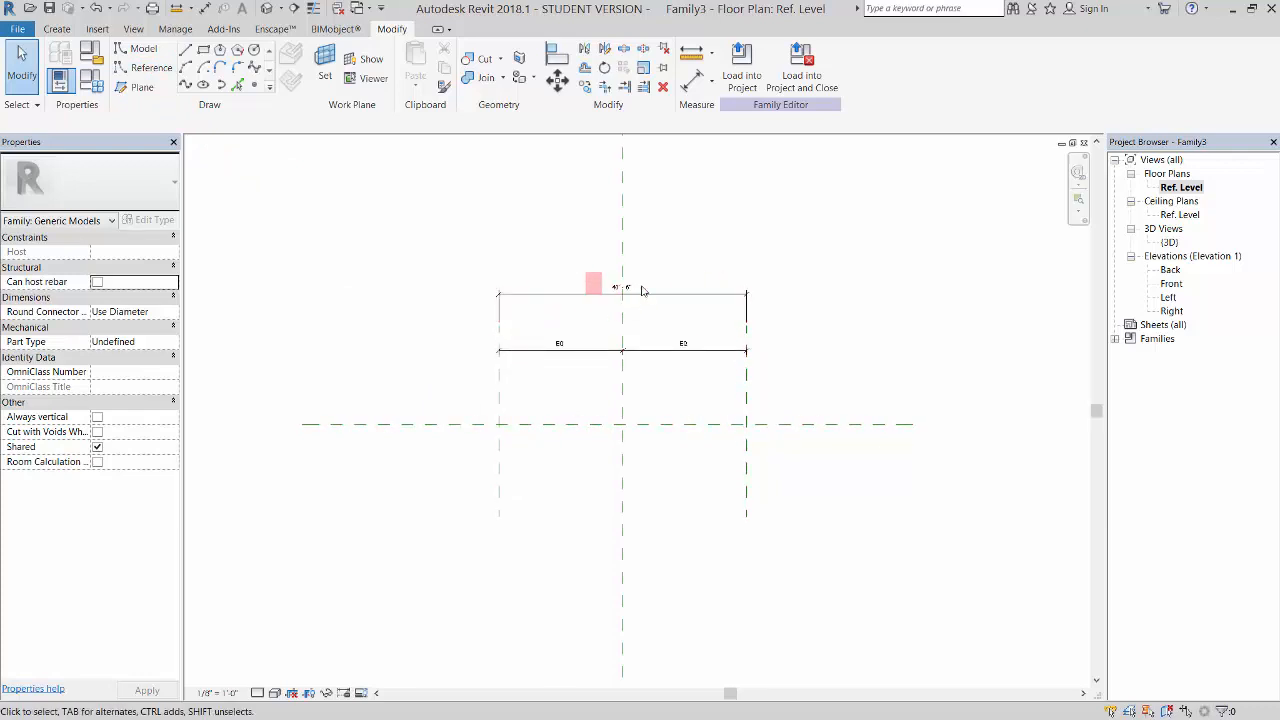
click(150, 68)
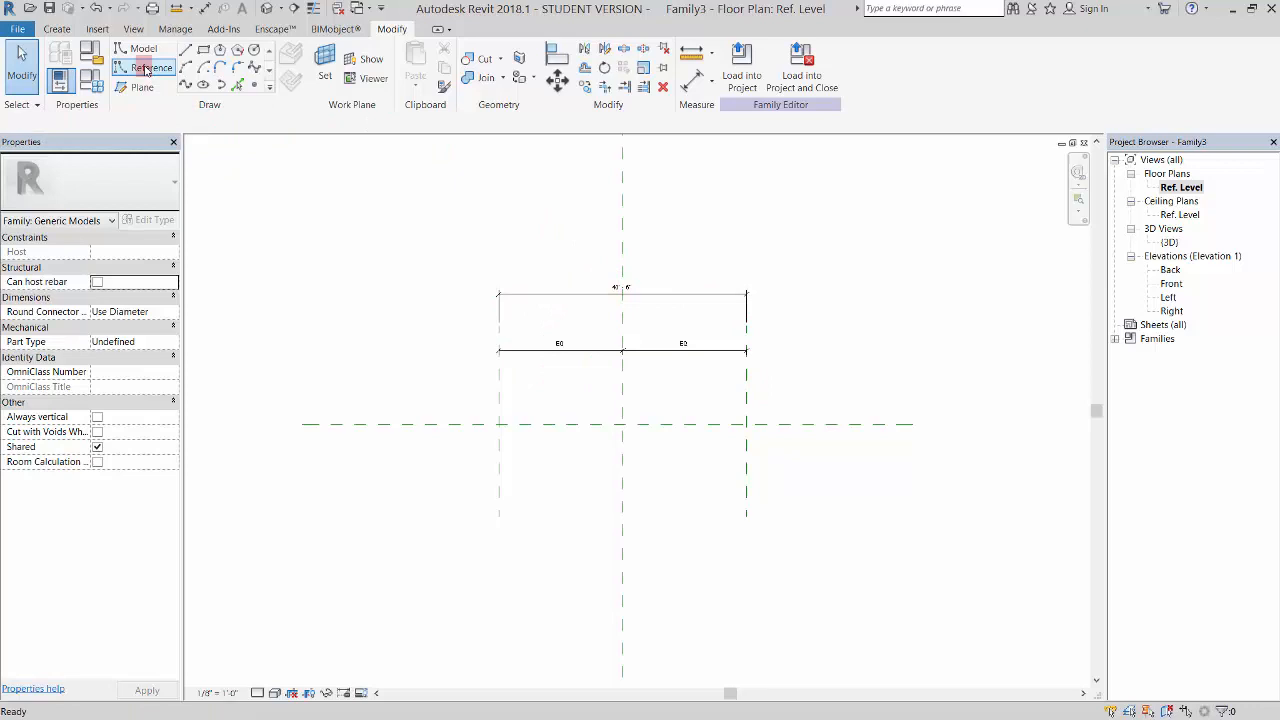
click(152, 68)
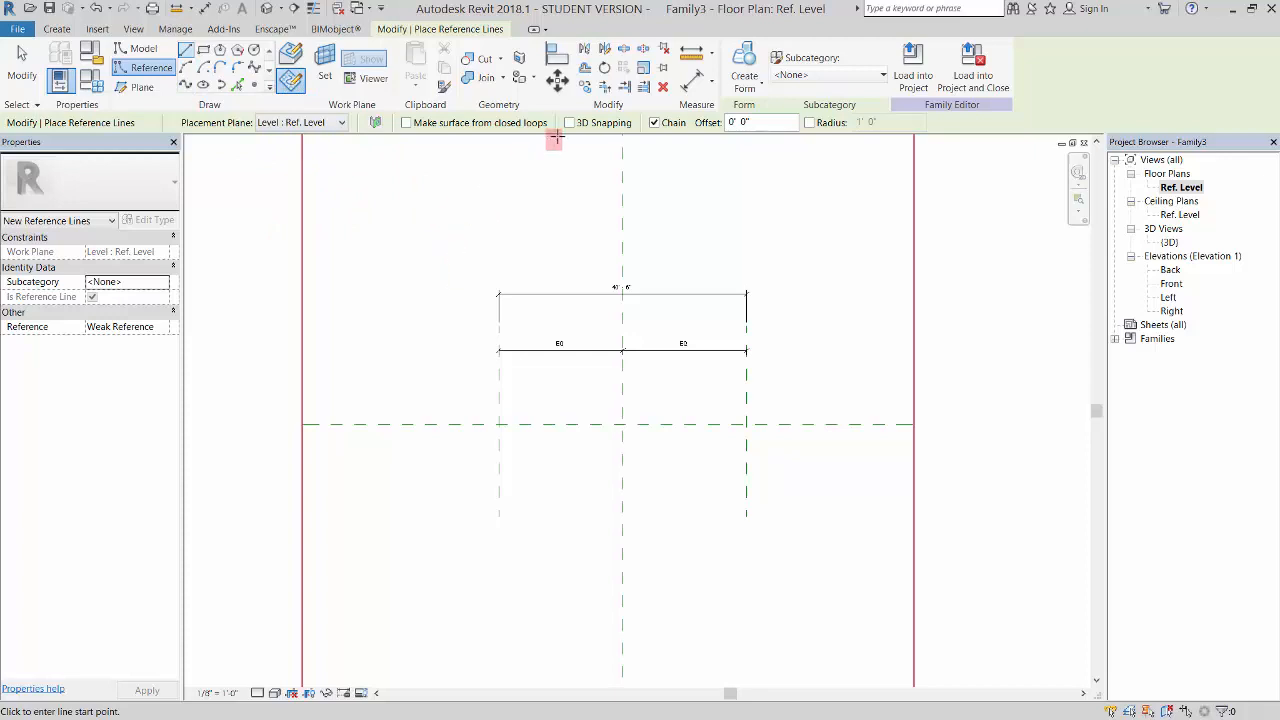
mouse_move(500, 424)
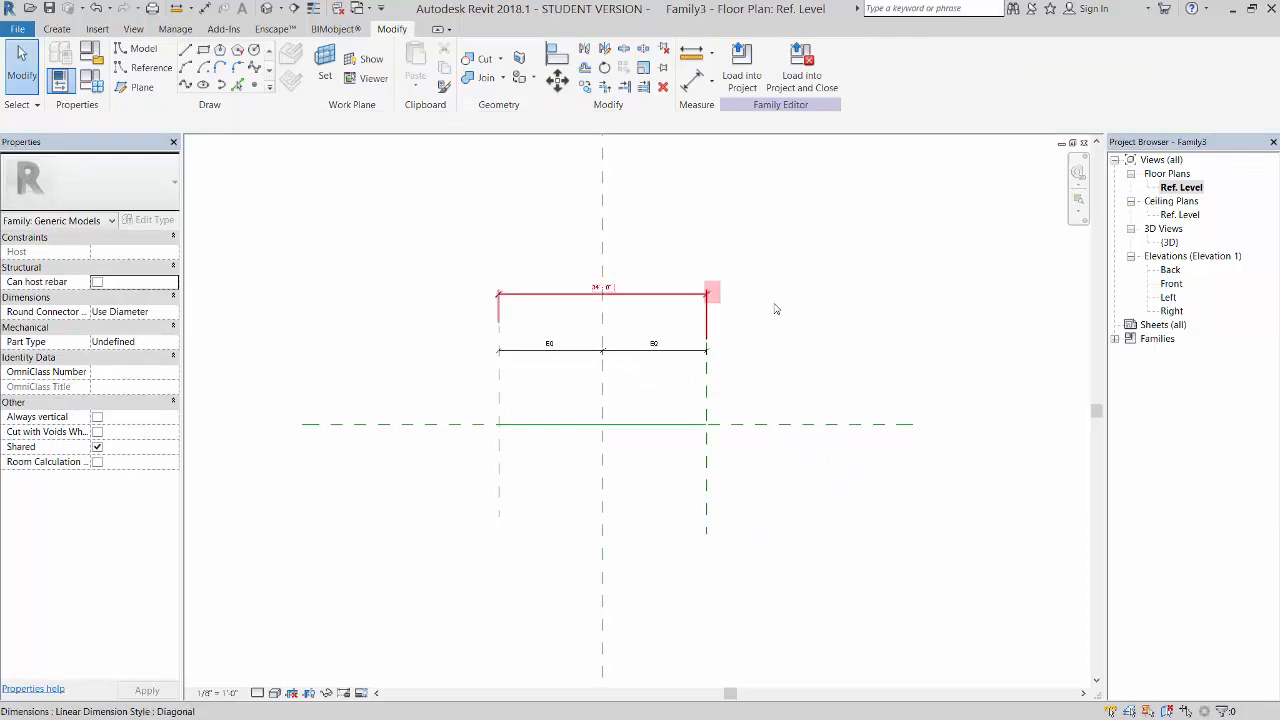
mouse_move(644, 296)
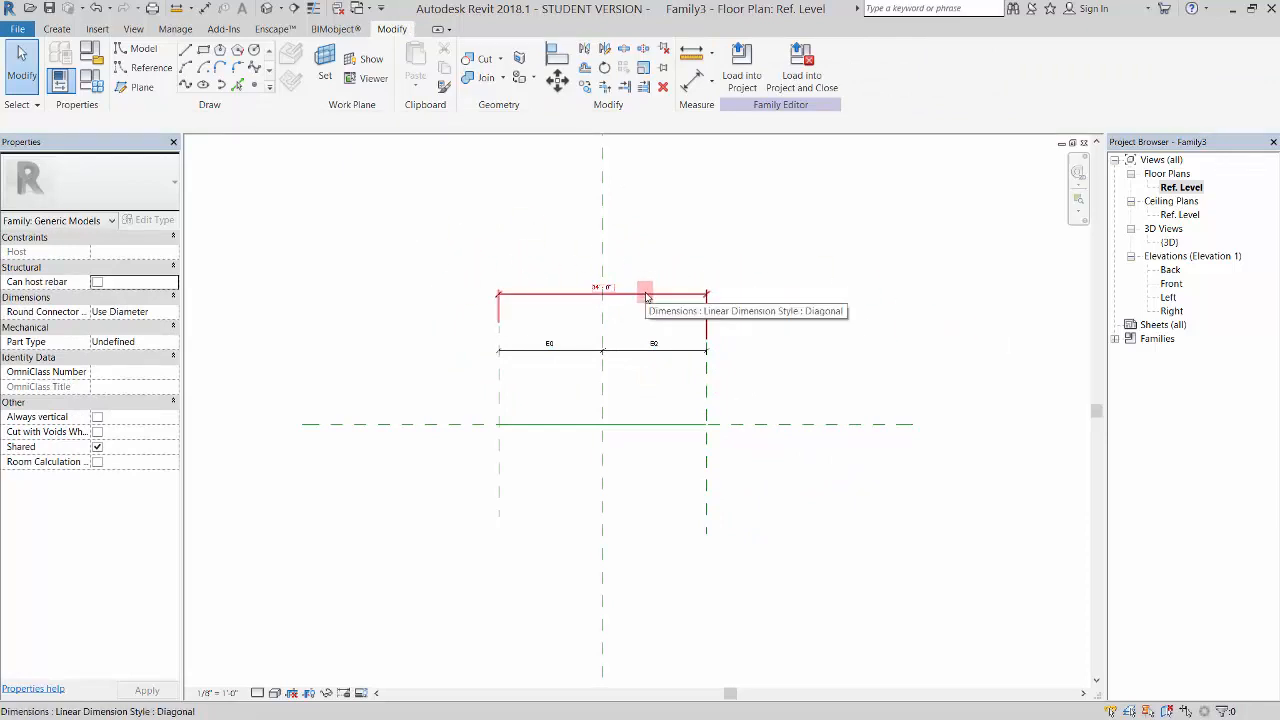
Step: Label the overall dimension with a new instance length parameter named LENTH
click(644, 296)
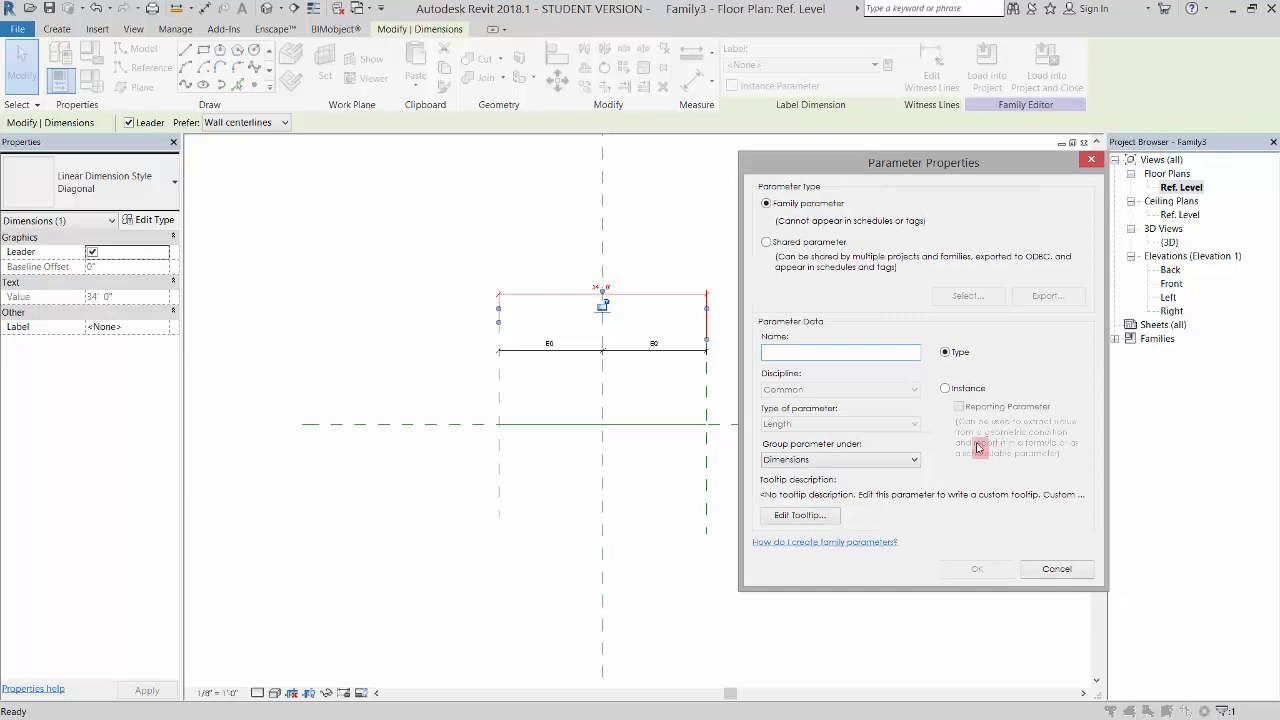
click(944, 388)
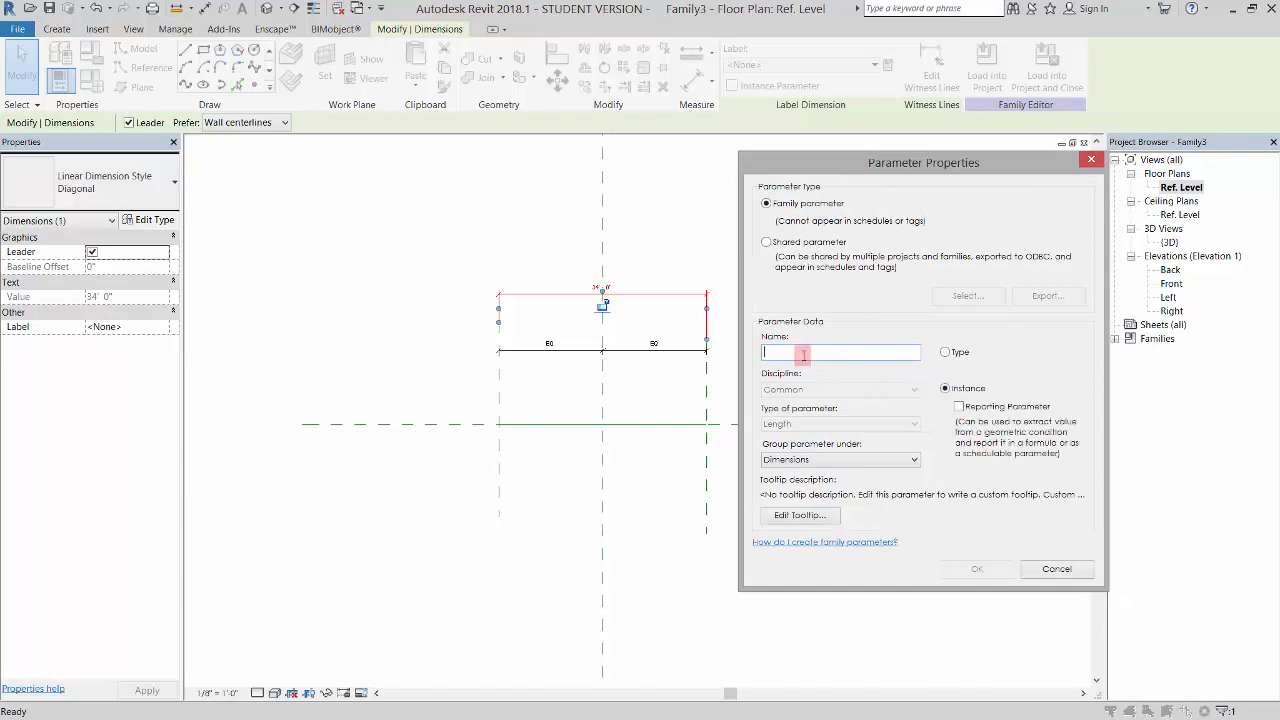
text(LENTH)
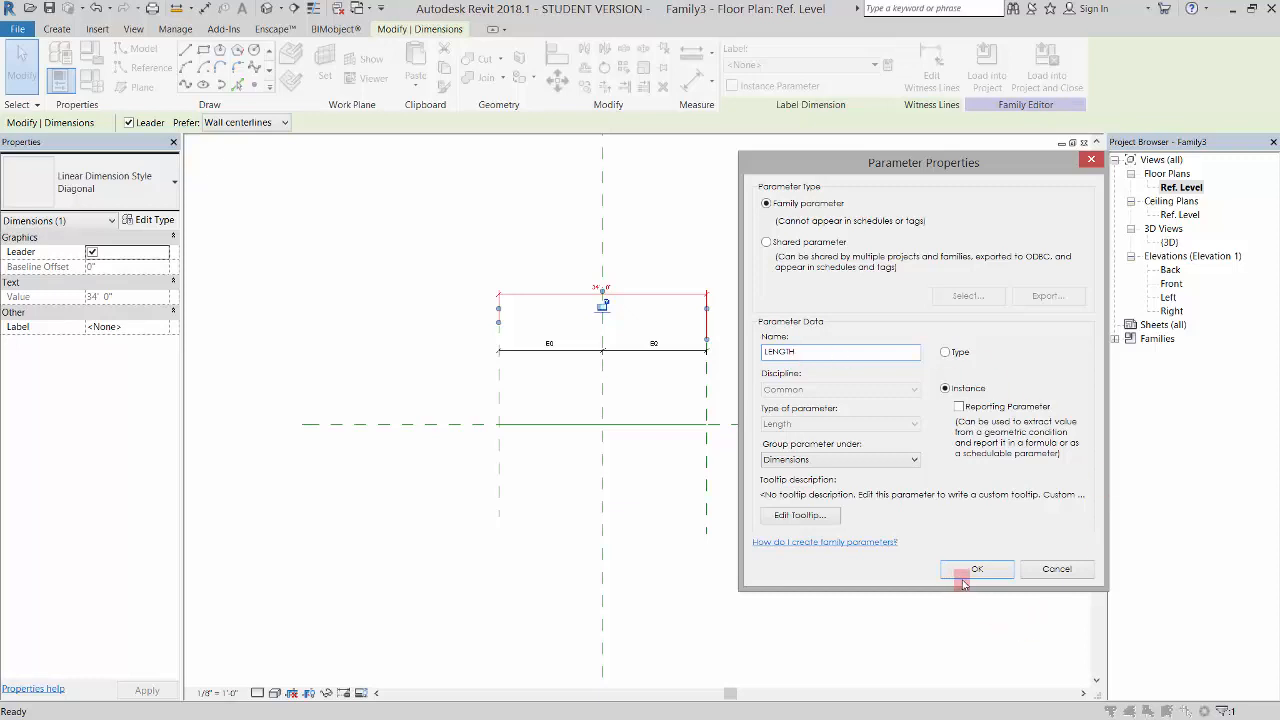
click(976, 568)
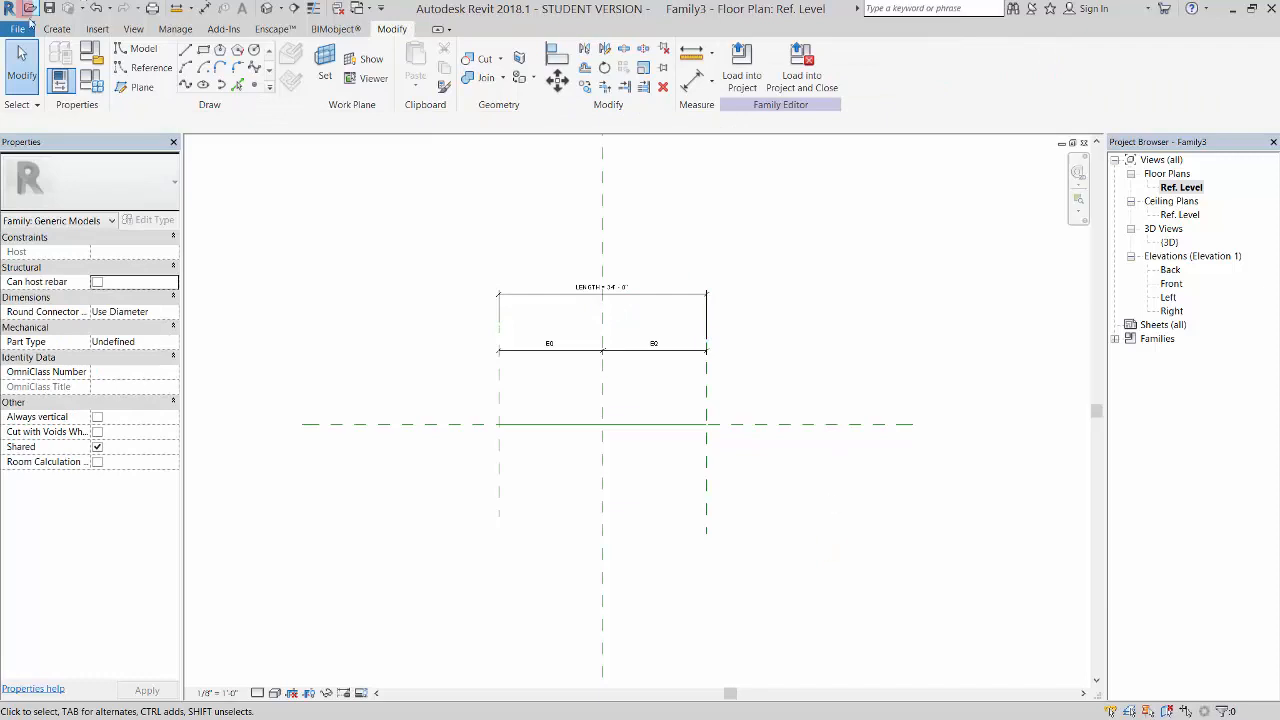
Step: Switch to the family's {3D} view showing the reference line and planes
double_click(1170, 242)
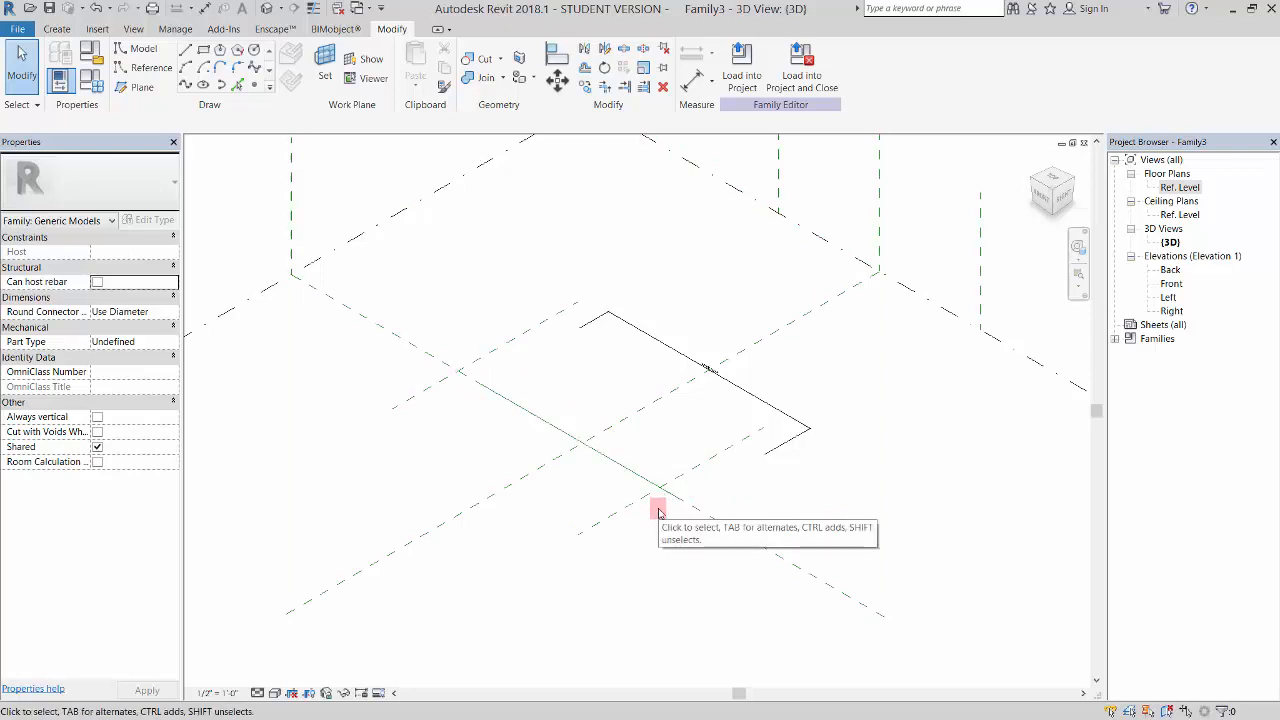
mouse_move(662, 514)
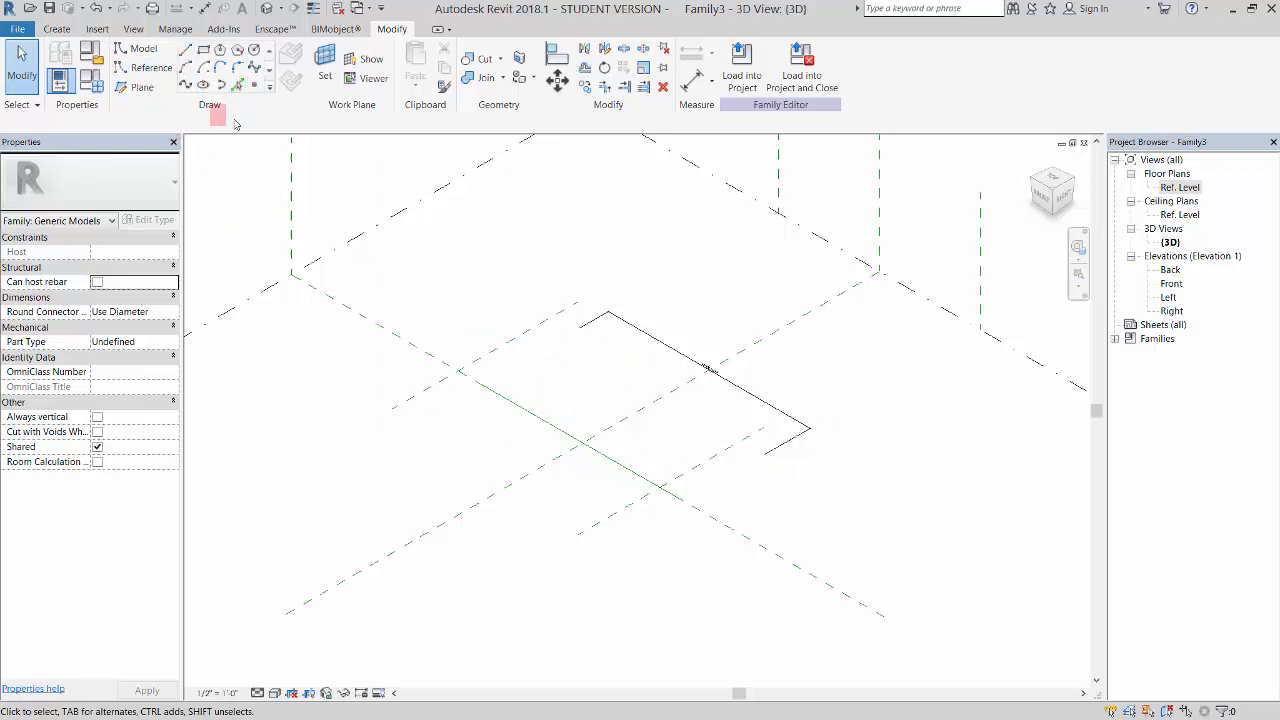
mouse_move(256, 84)
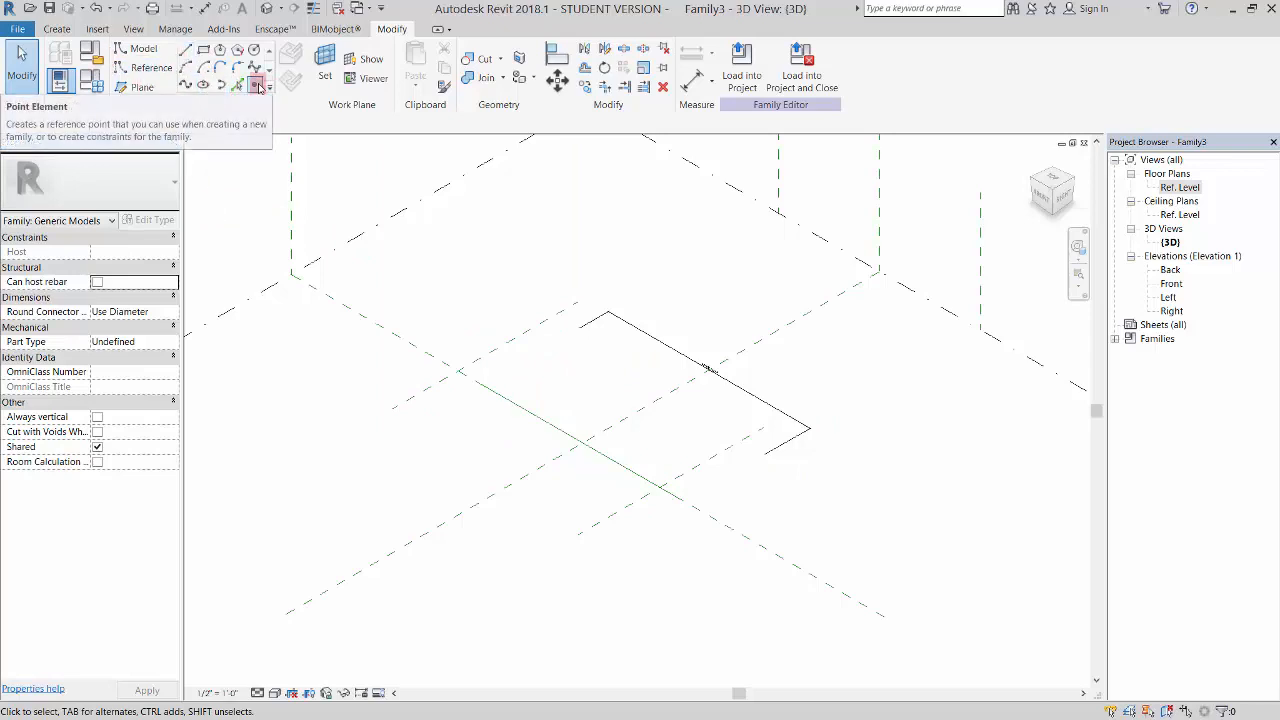
Step: Activate the Point Element tool to host reference points on the line
click(256, 64)
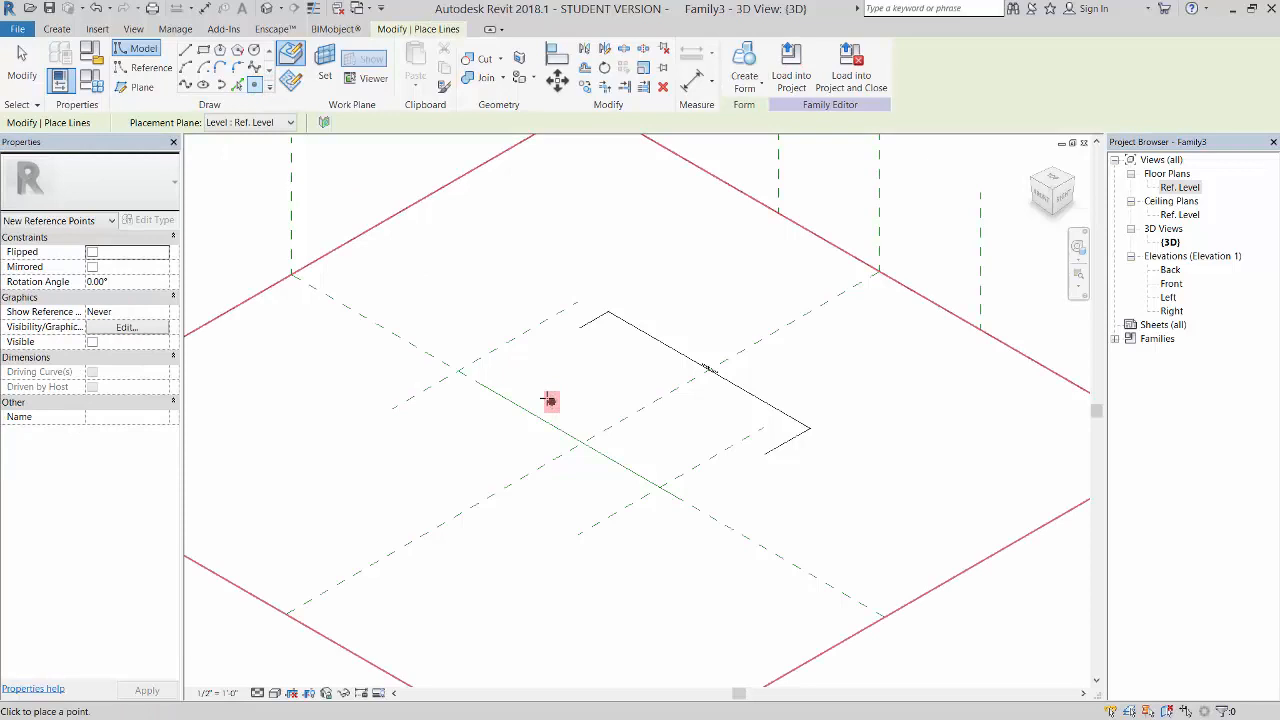
mouse_move(292, 52)
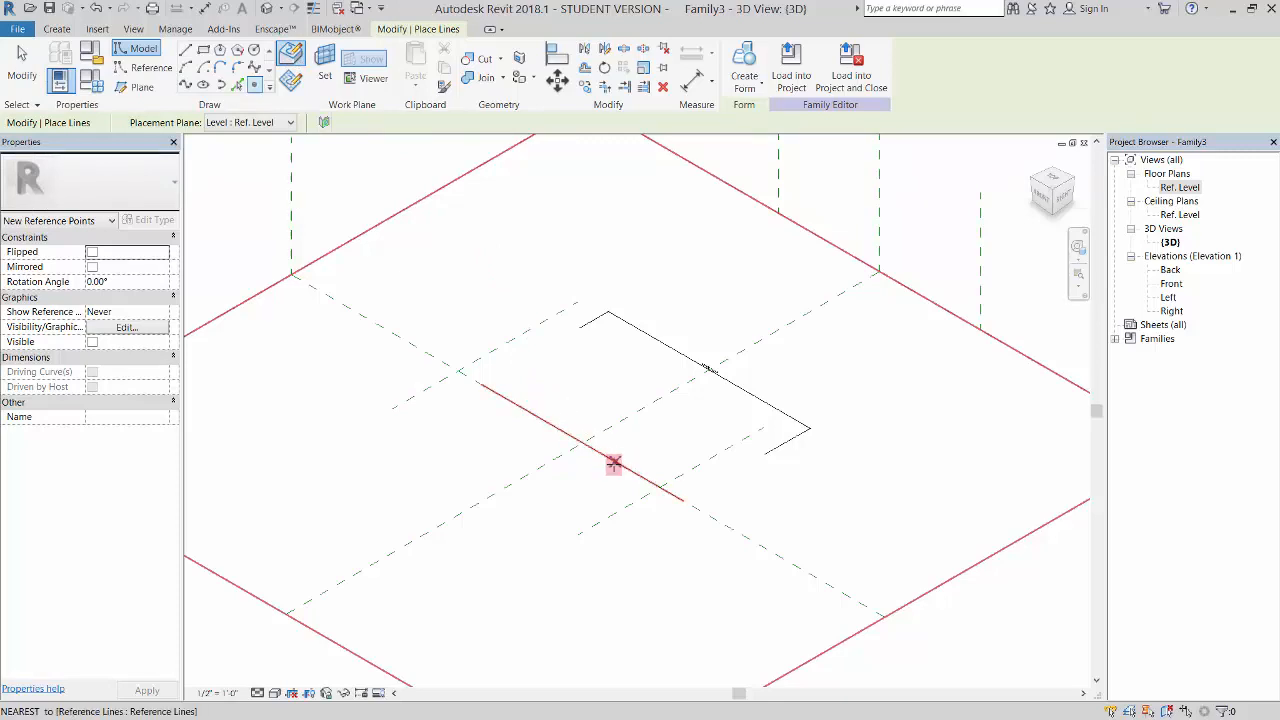
mouse_move(508, 400)
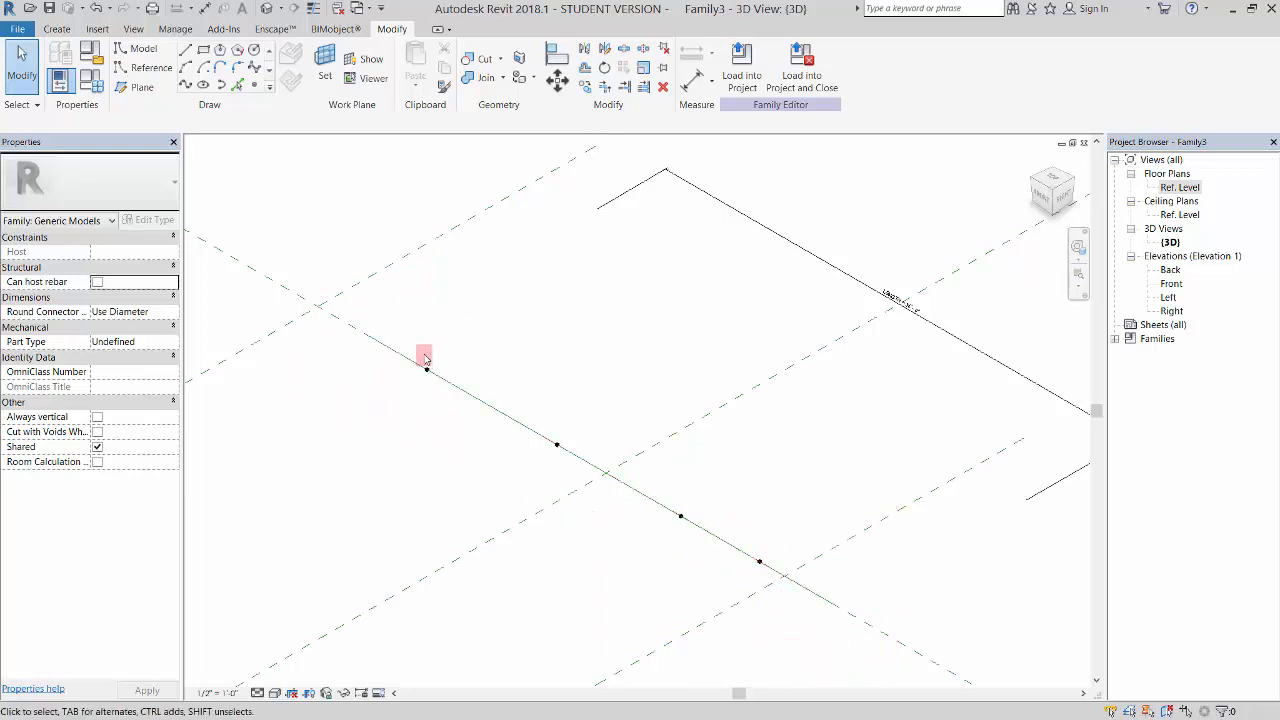
mouse_move(436, 328)
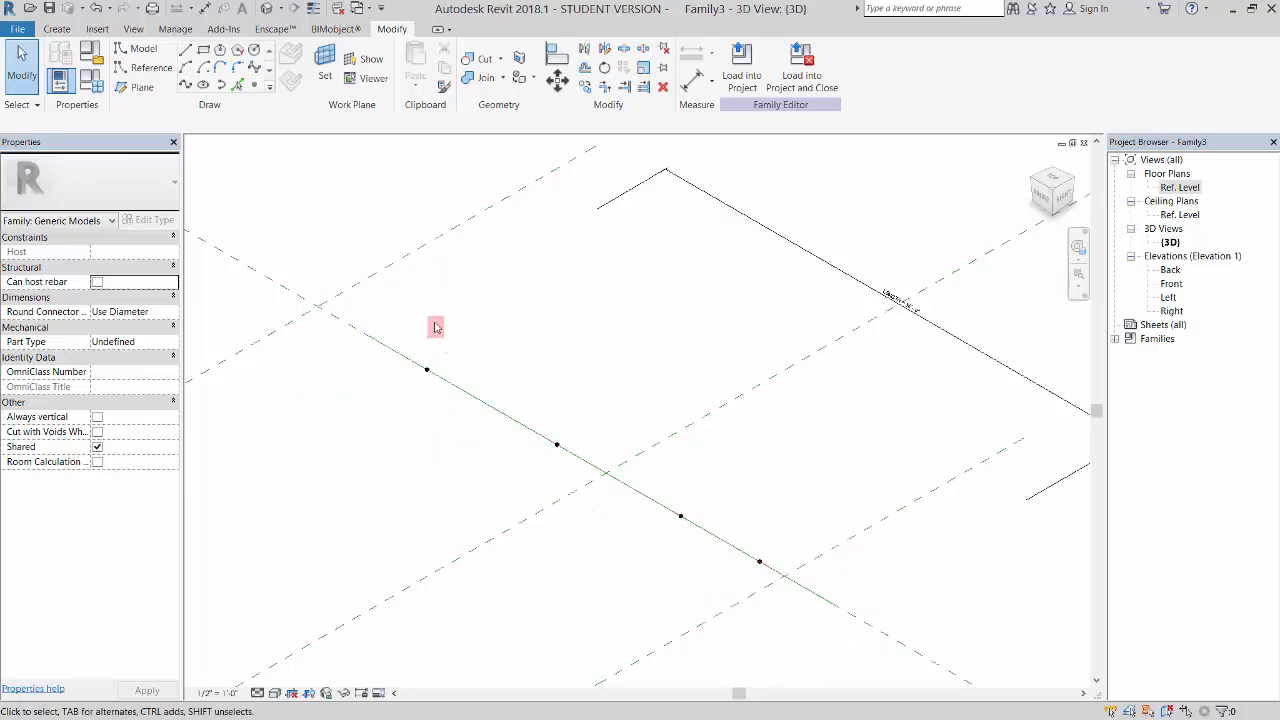
Step: Set each hosted point's work plane and draw reference-line rectangles on the first points
click(148, 68)
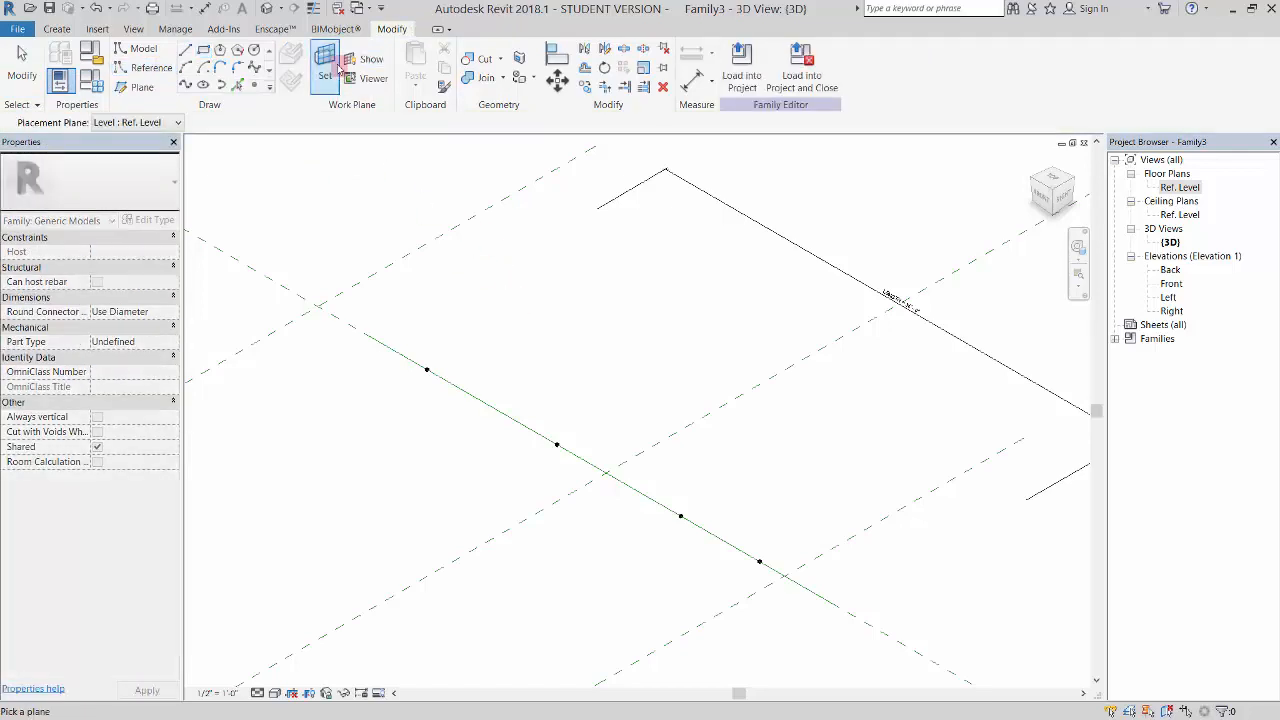
click(428, 370)
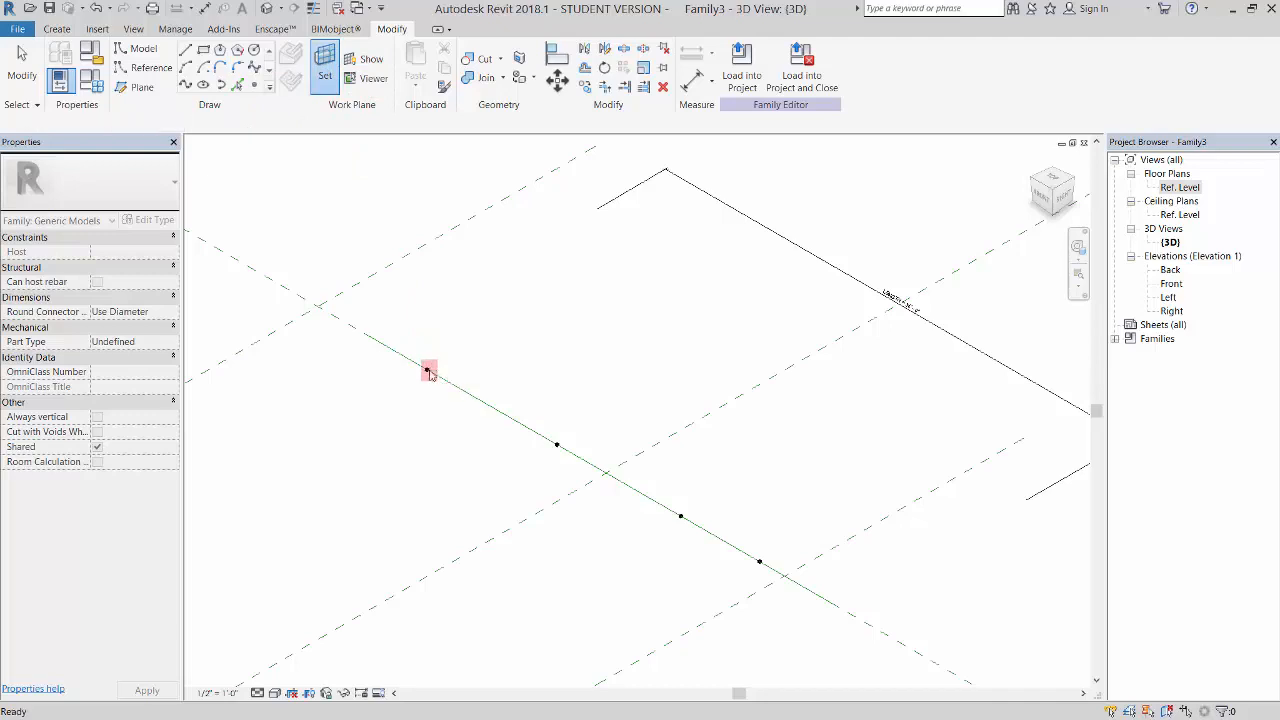
click(152, 68)
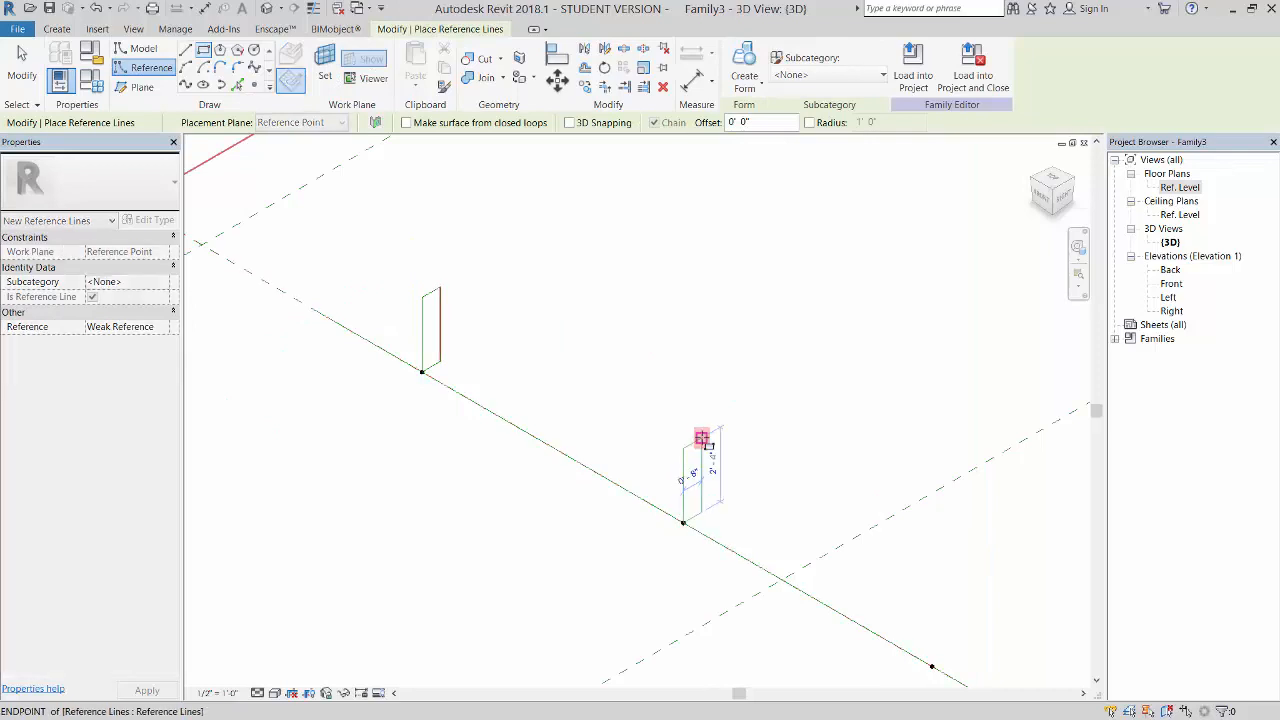
click(324, 70)
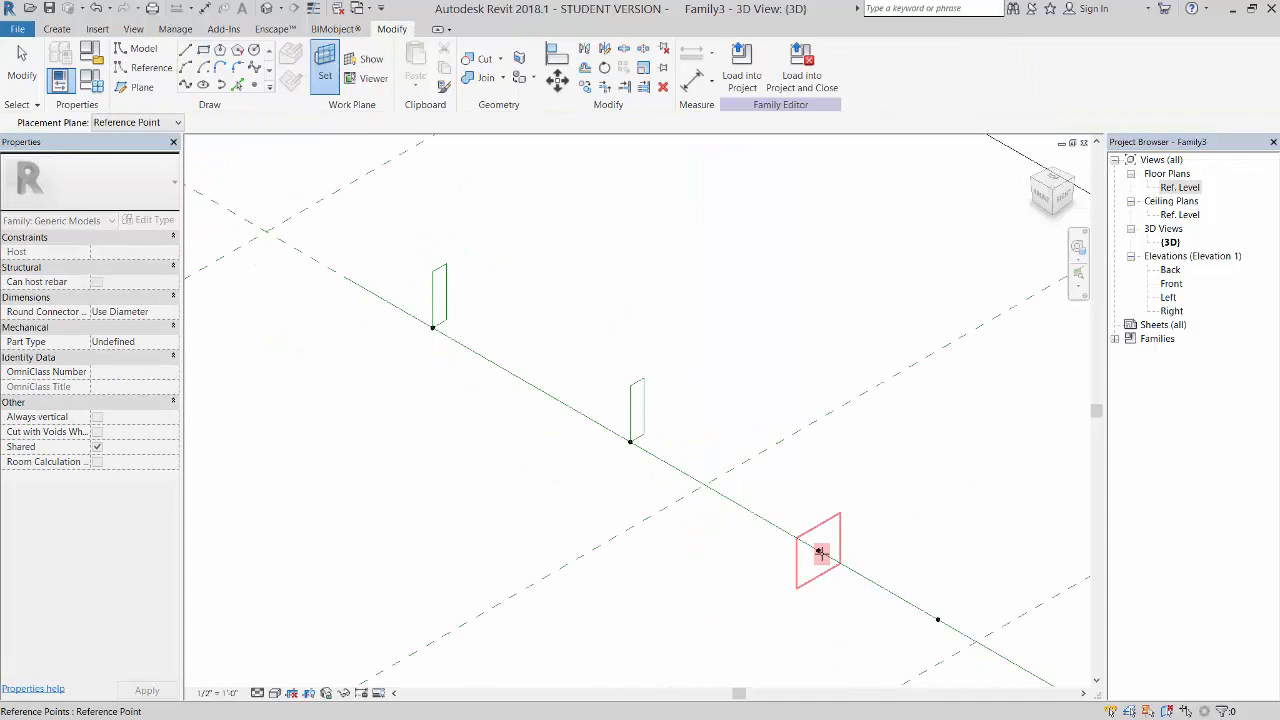
click(152, 68)
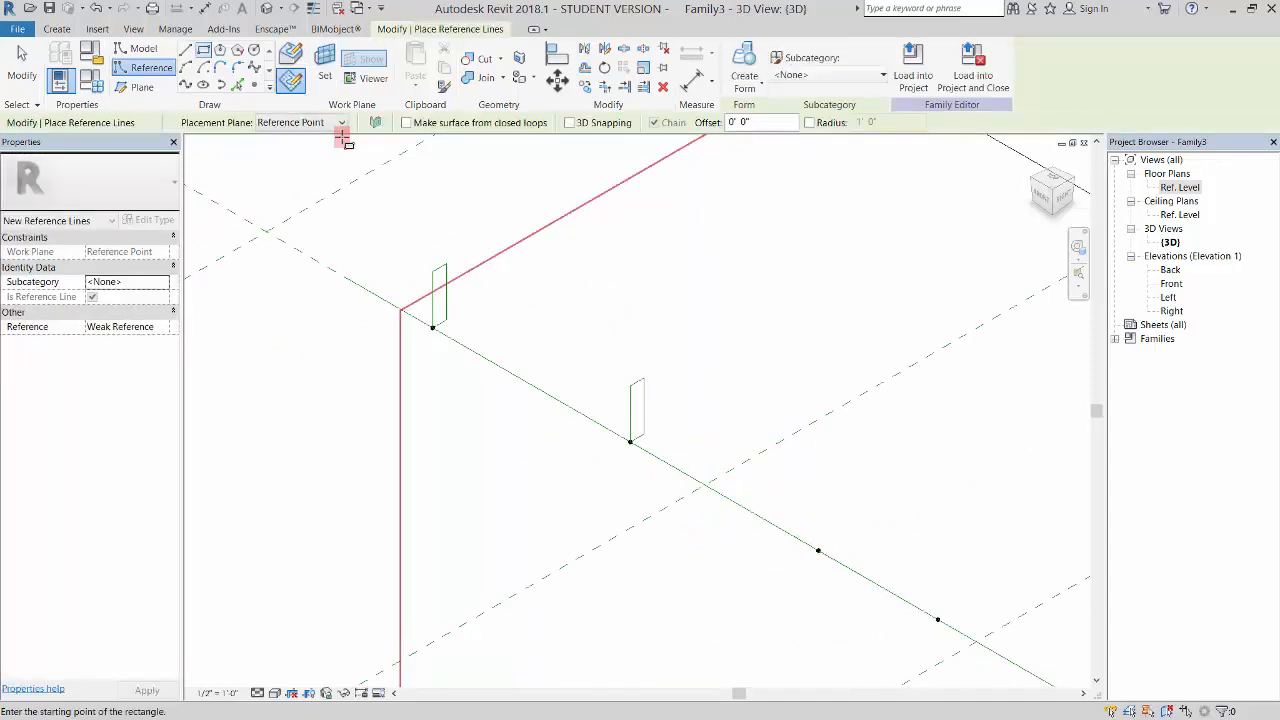
mouse_move(292, 80)
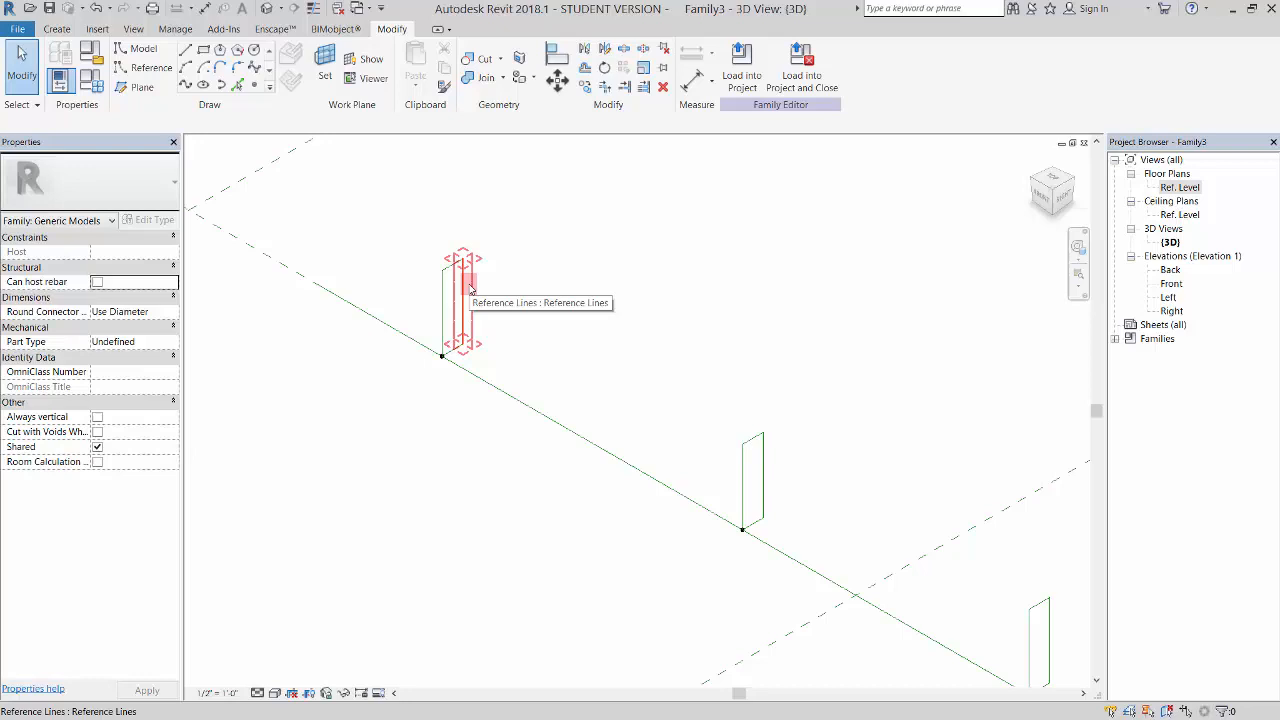
Step: Finish the remaining rectangles and dimension the first two rectangles
click(464, 300)
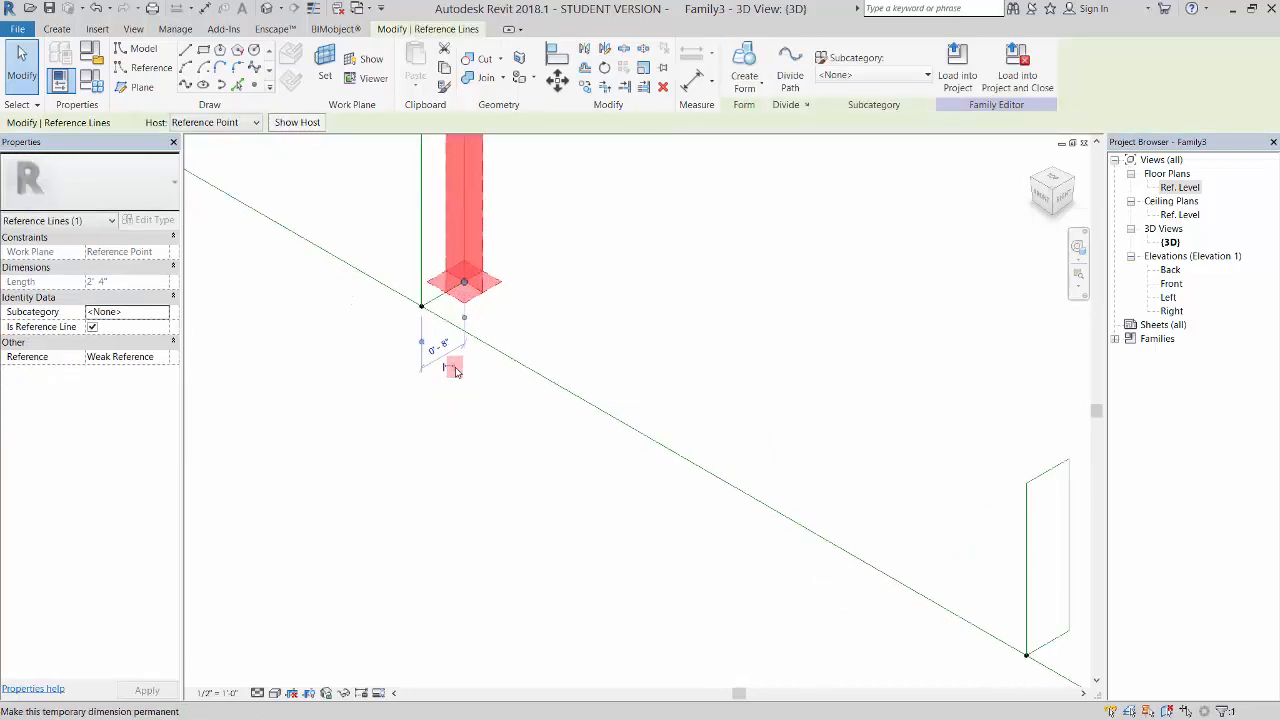
mouse_move(456, 370)
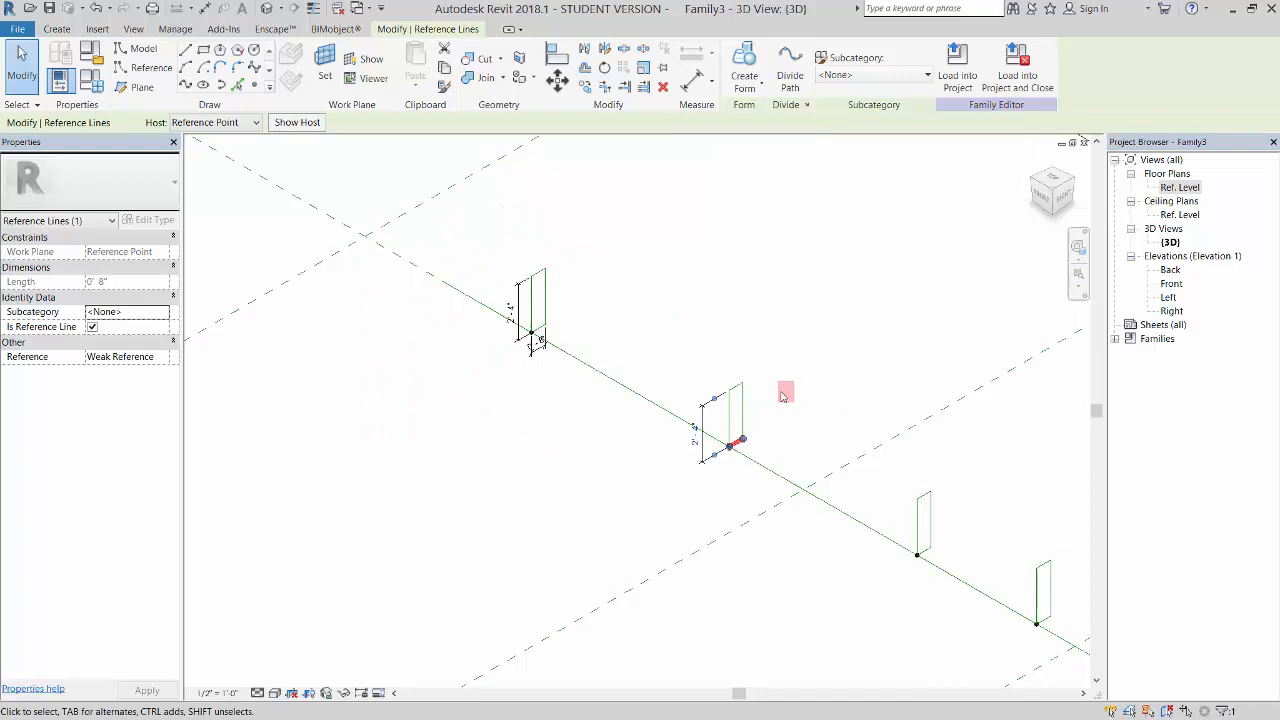
click(724, 410)
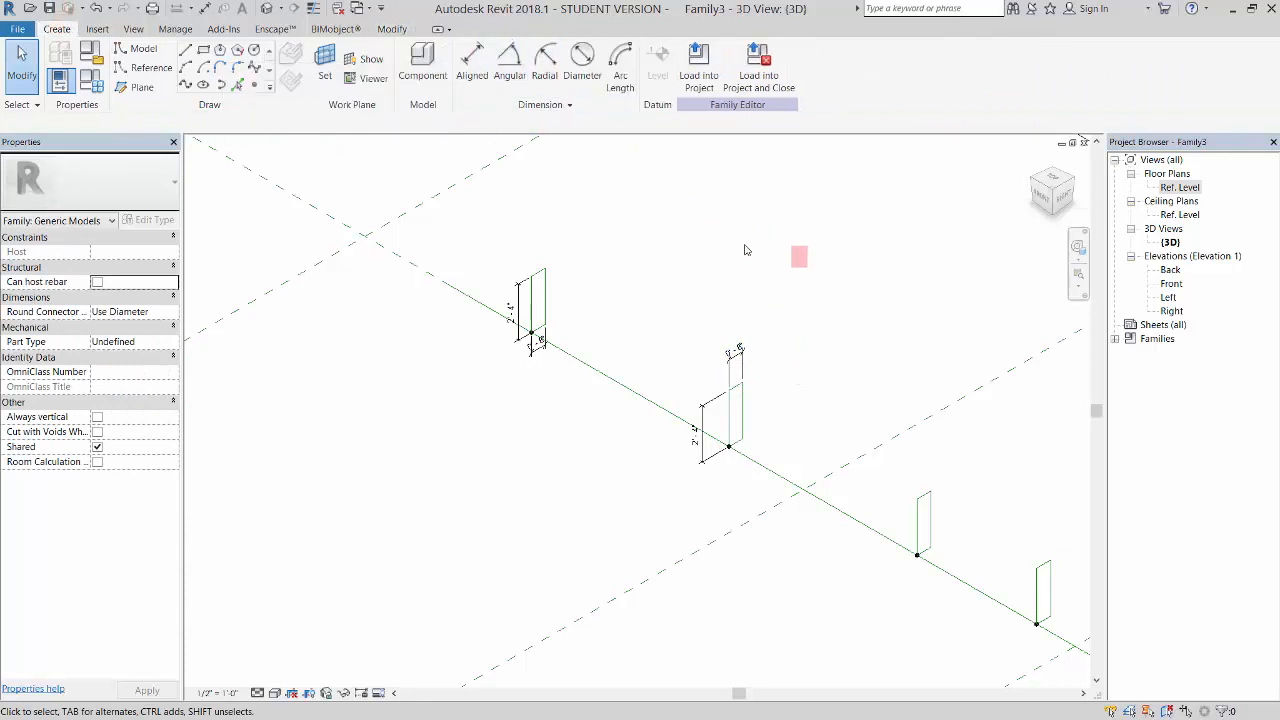
Step: Add aligned width and height dimensions to the third and fourth rectangles
click(920, 526)
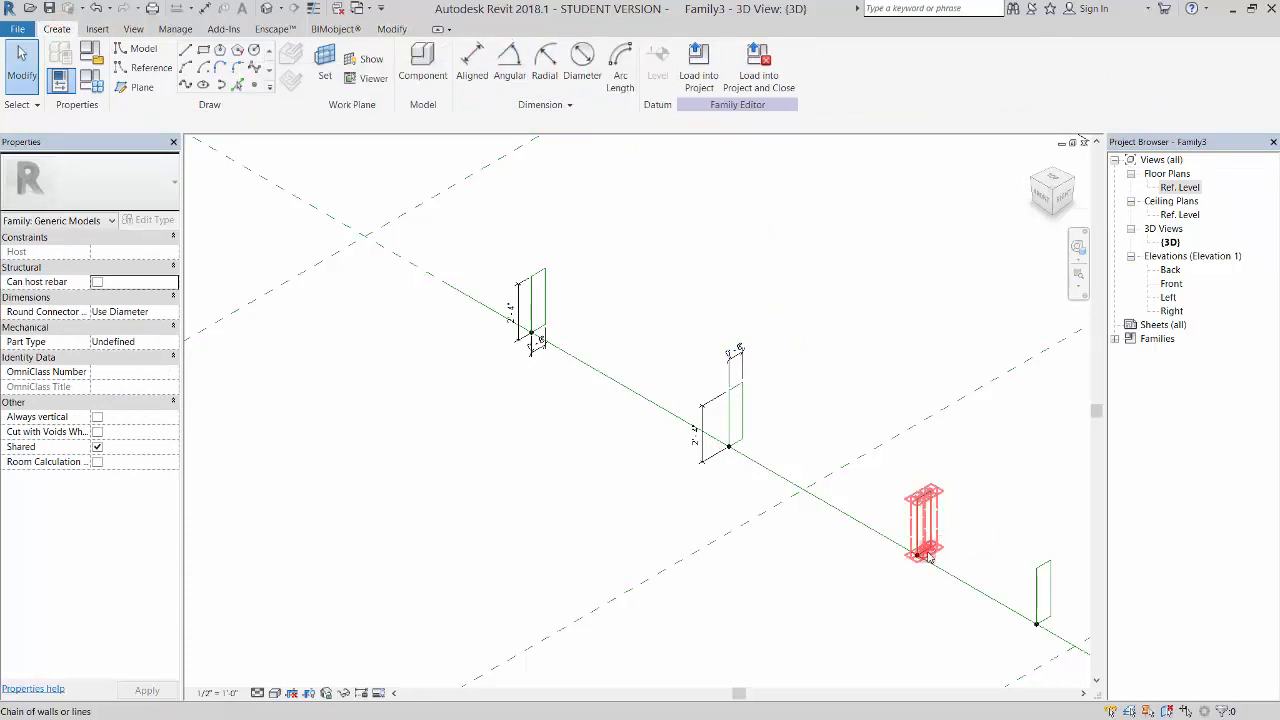
click(920, 540)
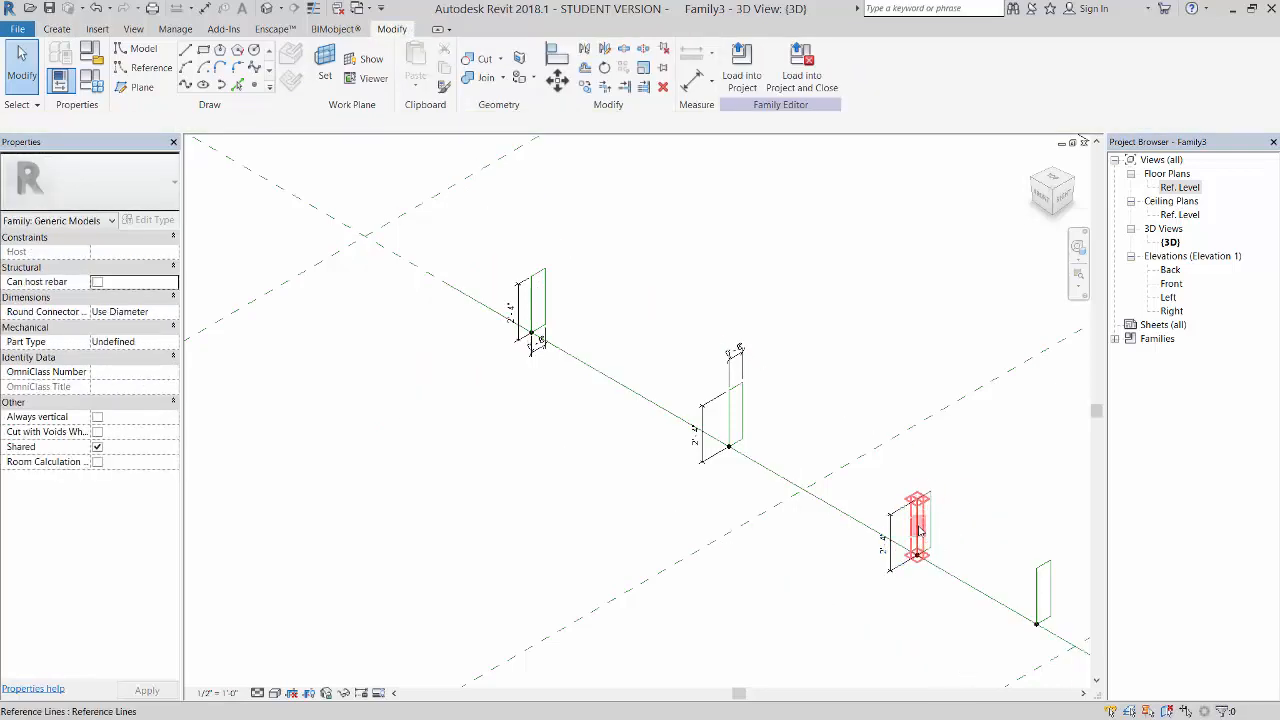
click(914, 530)
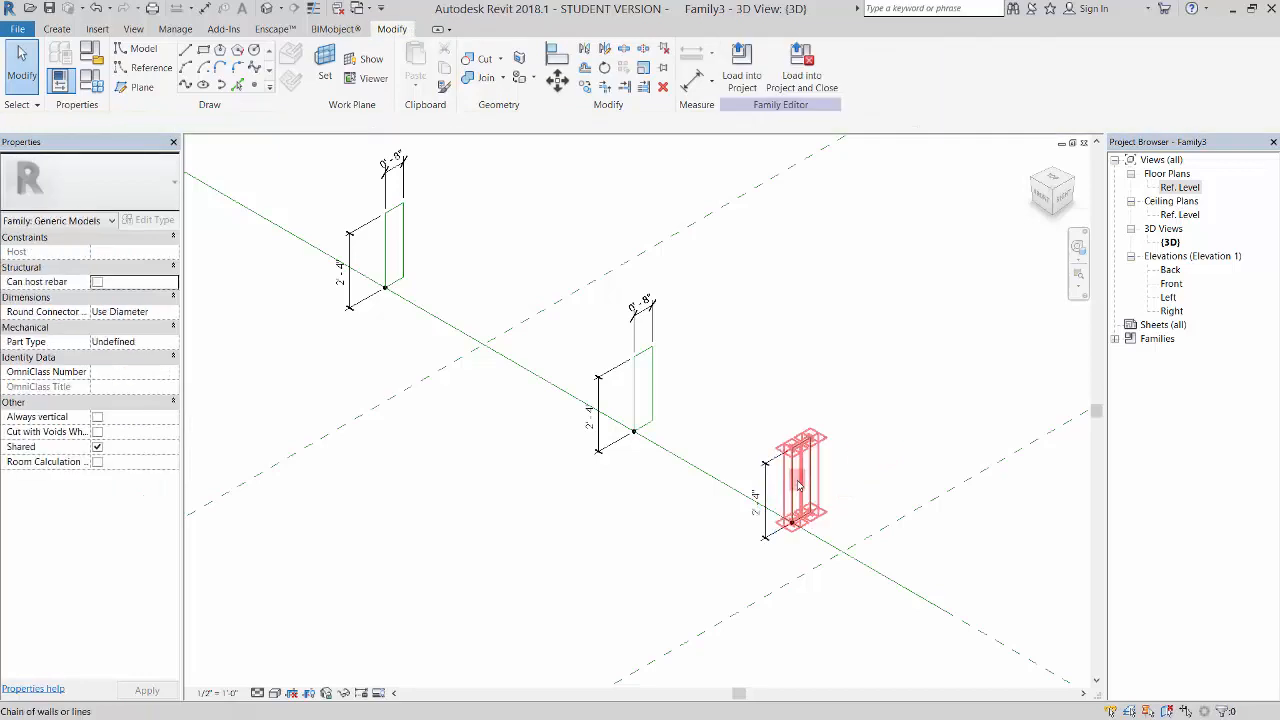
click(798, 482)
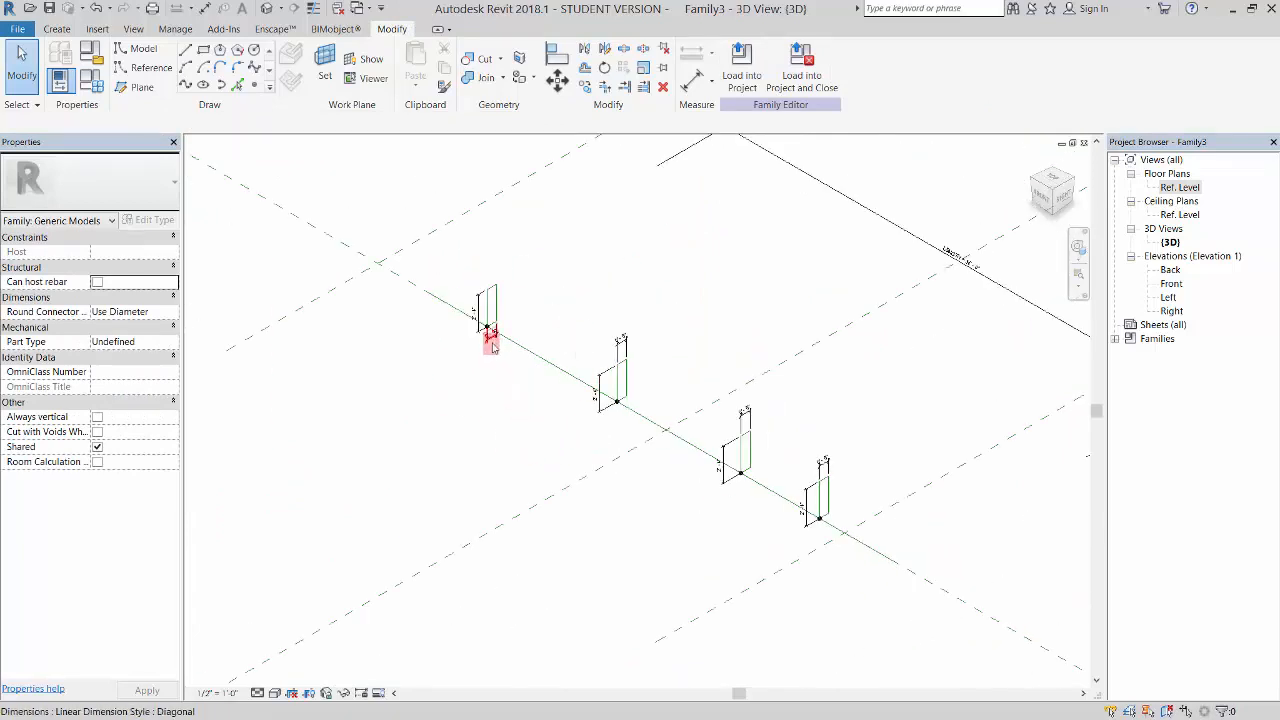
mouse_move(512, 348)
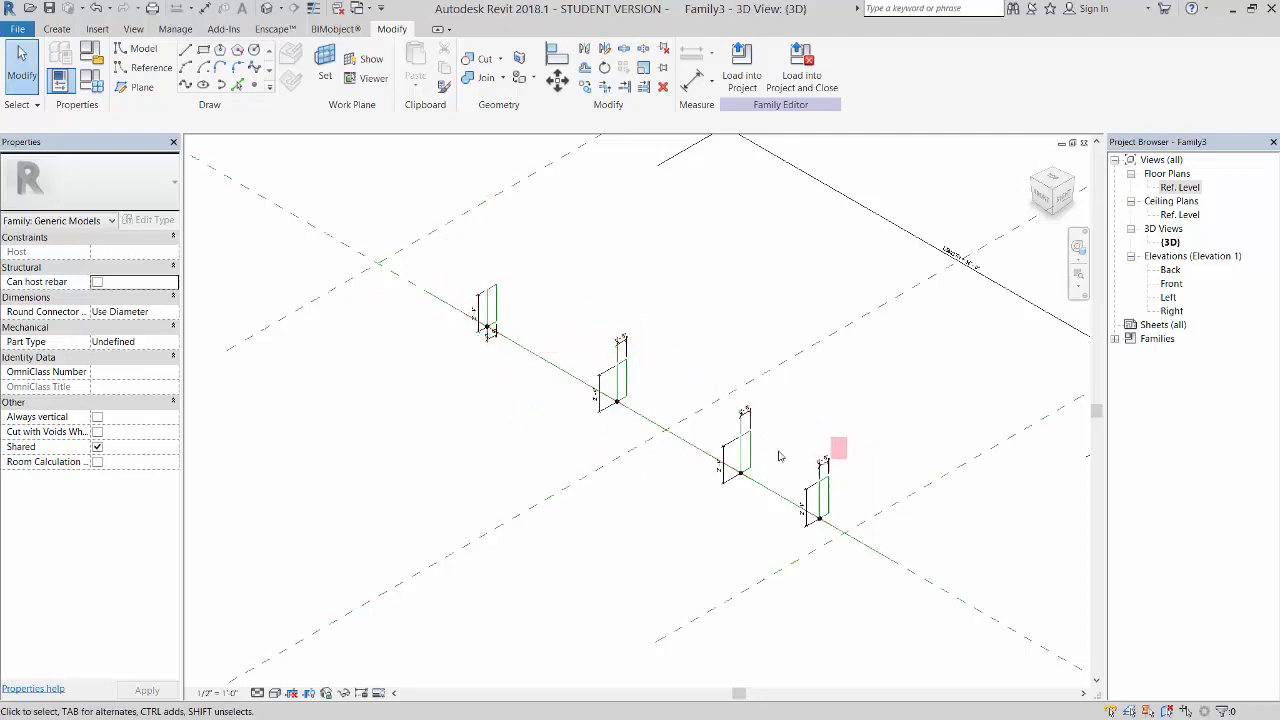
Step: Label all four rectangle width dimensions with a shared new parameter W
drag(838, 448, 438, 400)
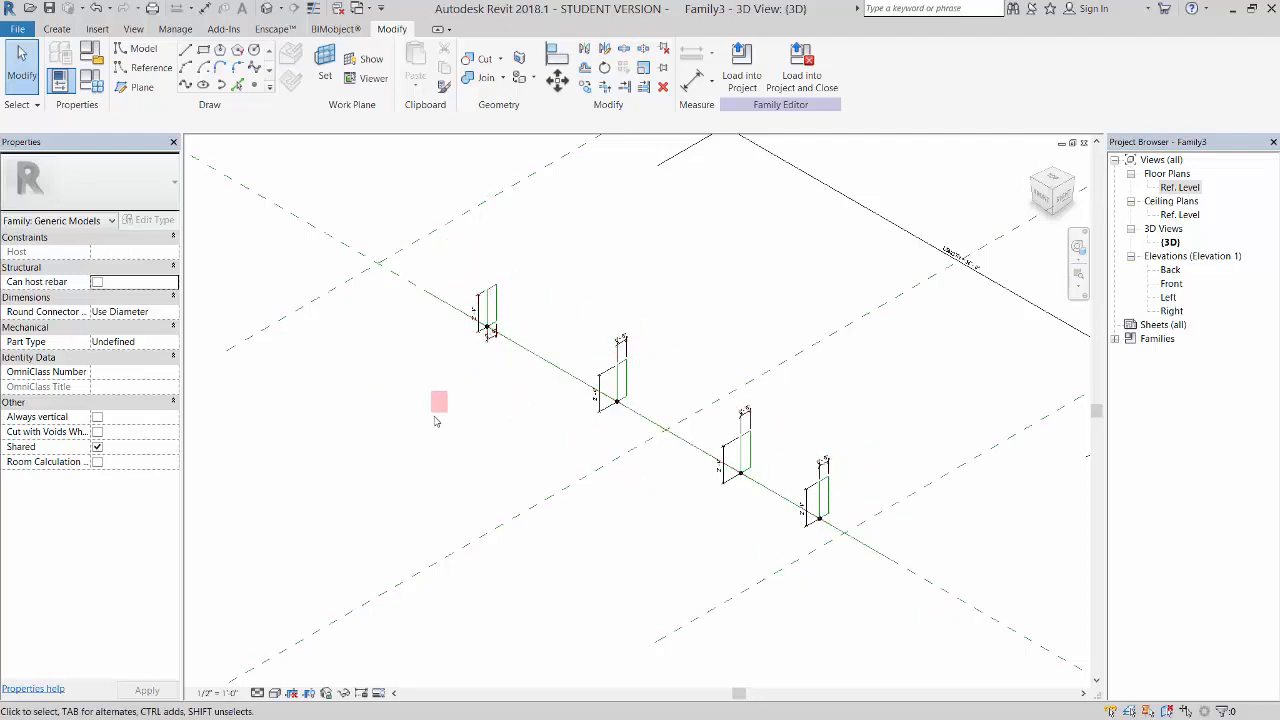
mouse_move(490, 336)
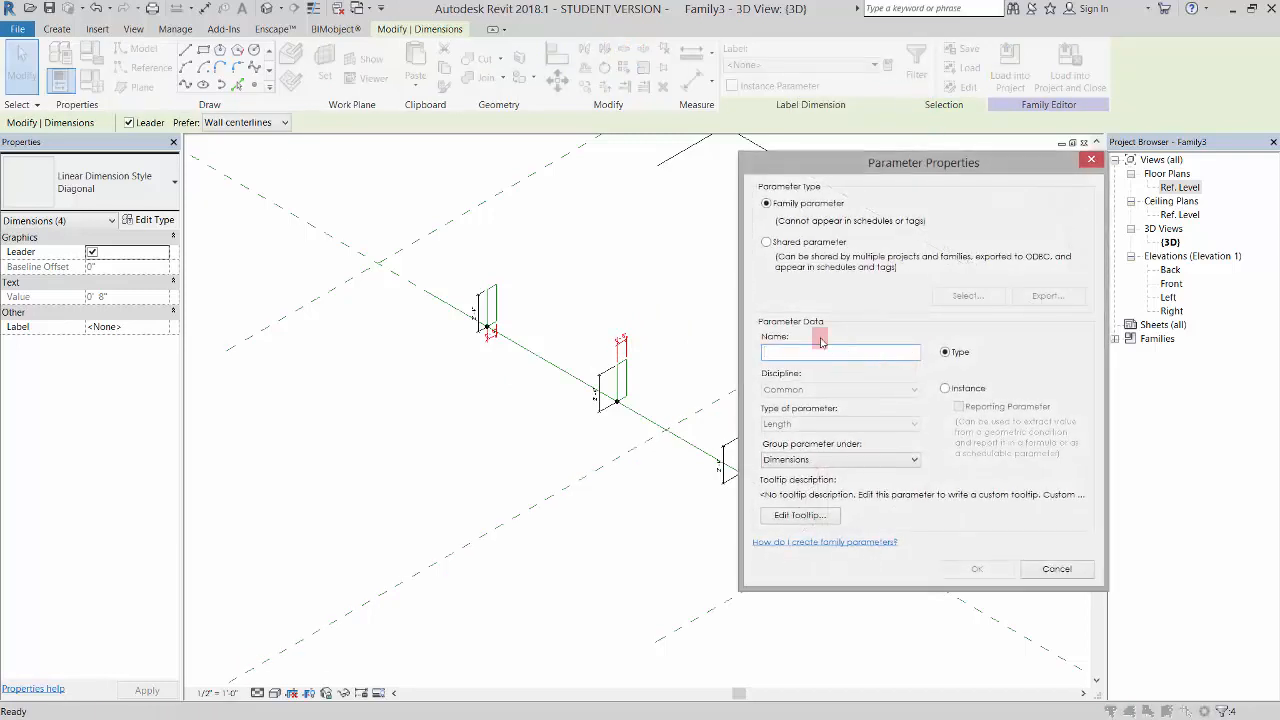
text(W)
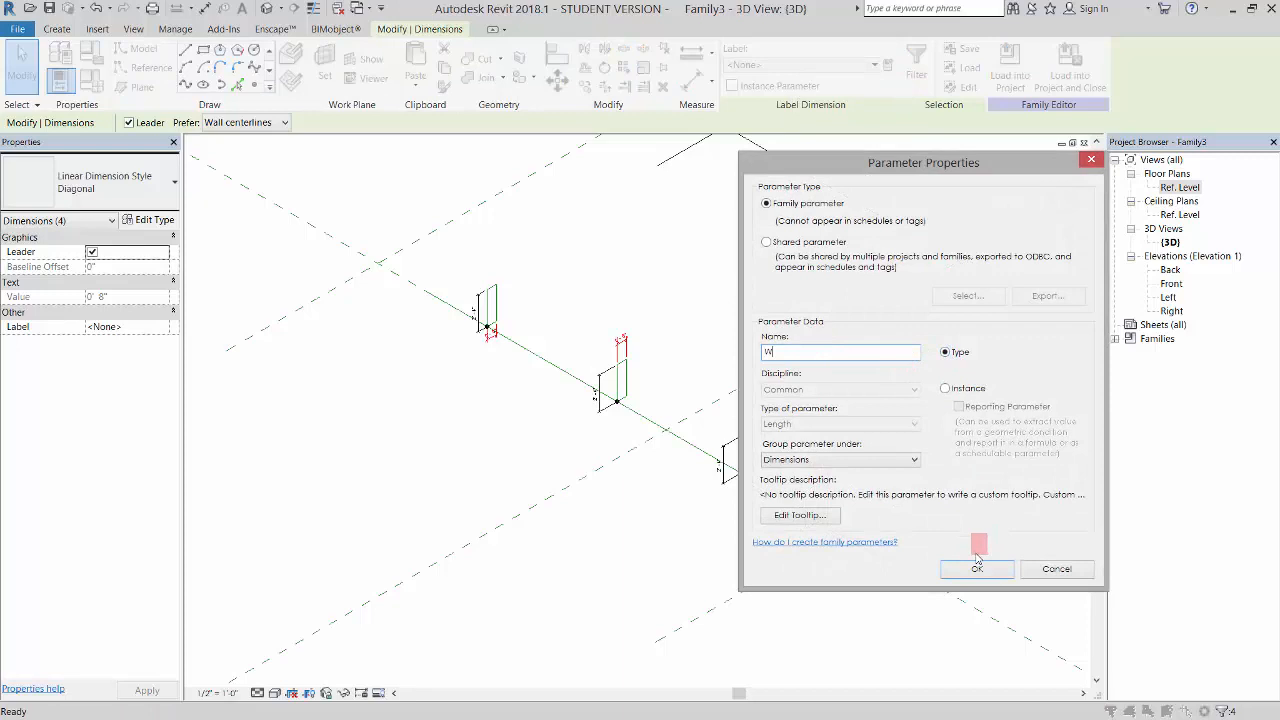
click(976, 568)
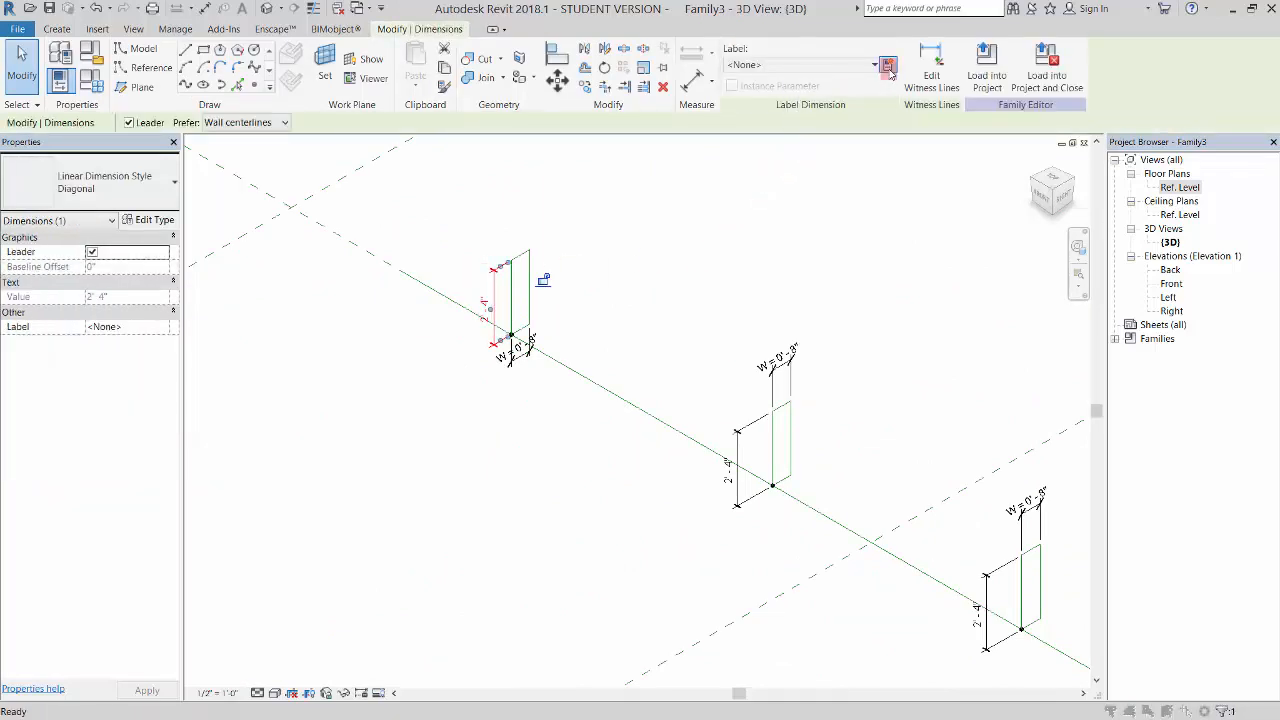
Step: Assign instance parameters H1 and H2 to the first two rectangles' height dimensions
click(888, 64)
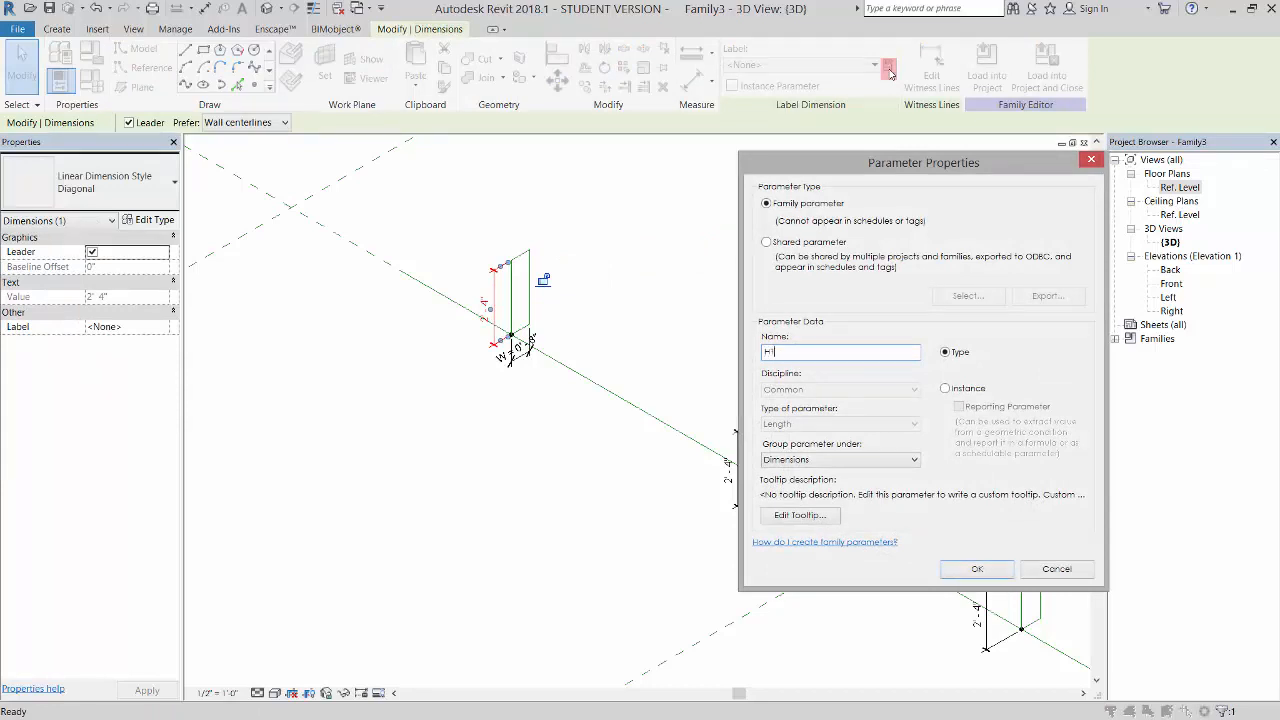
click(976, 568)
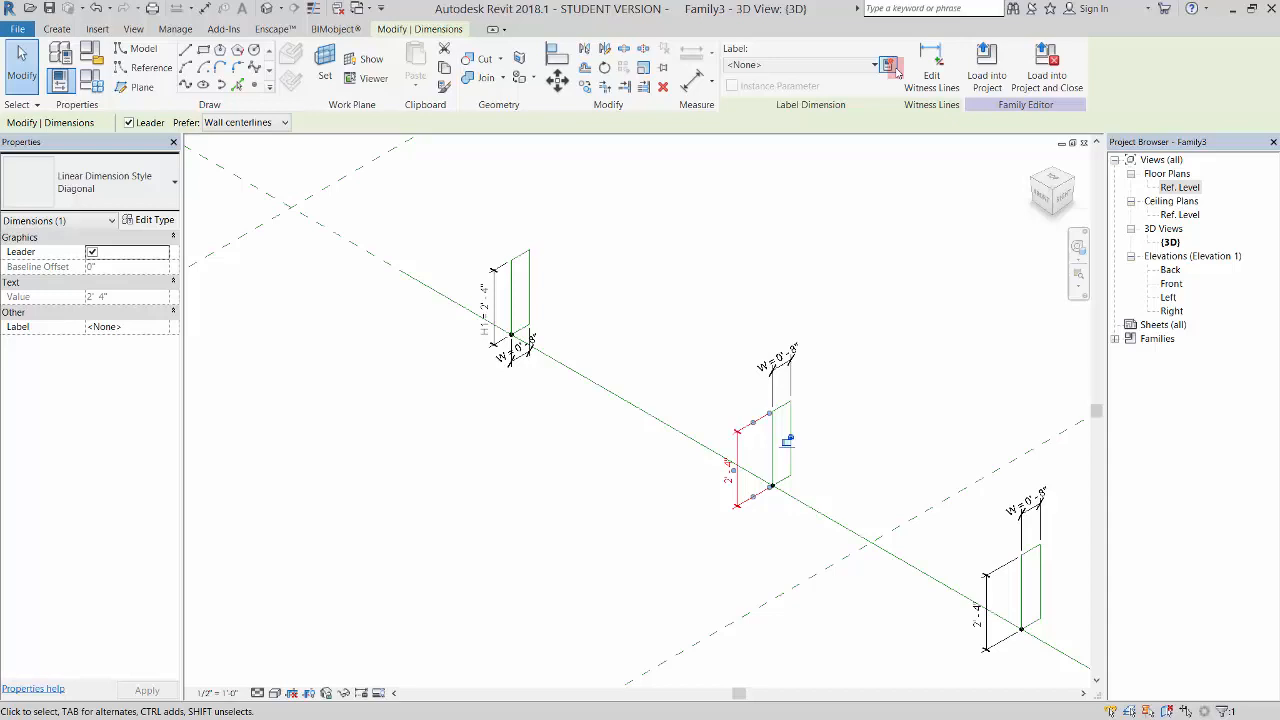
click(886, 64)
text(H2)
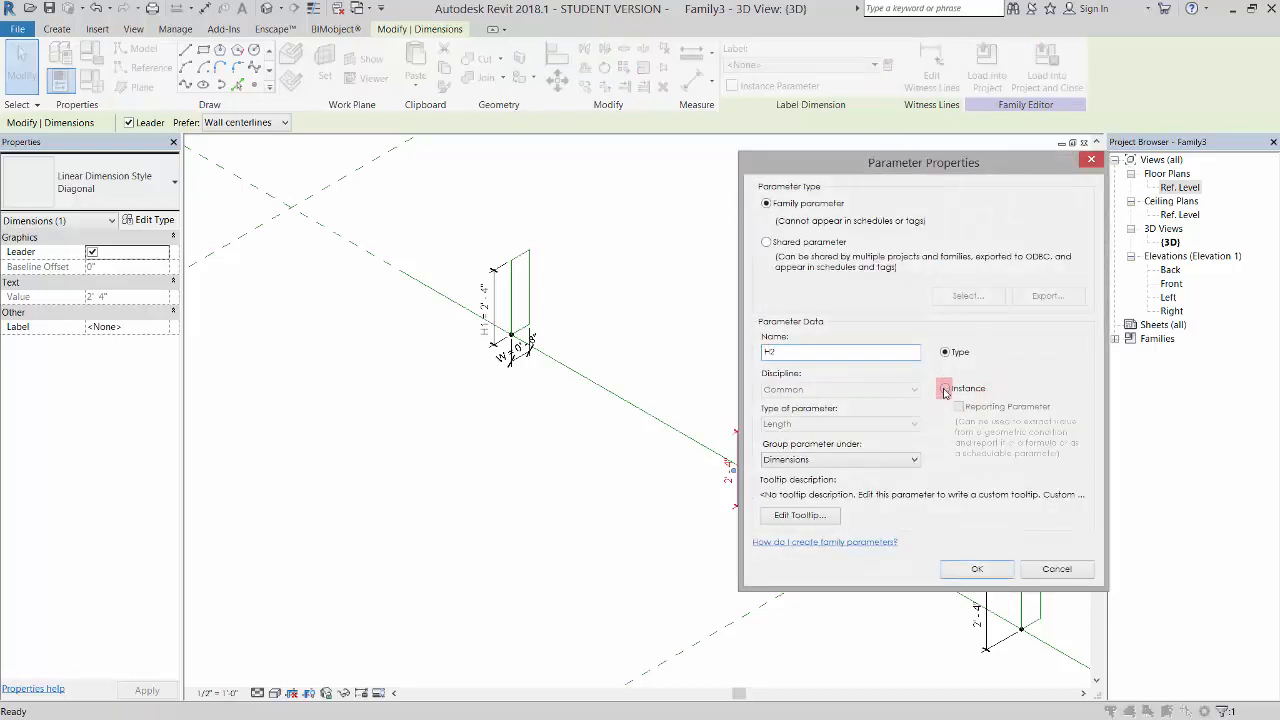
click(944, 388)
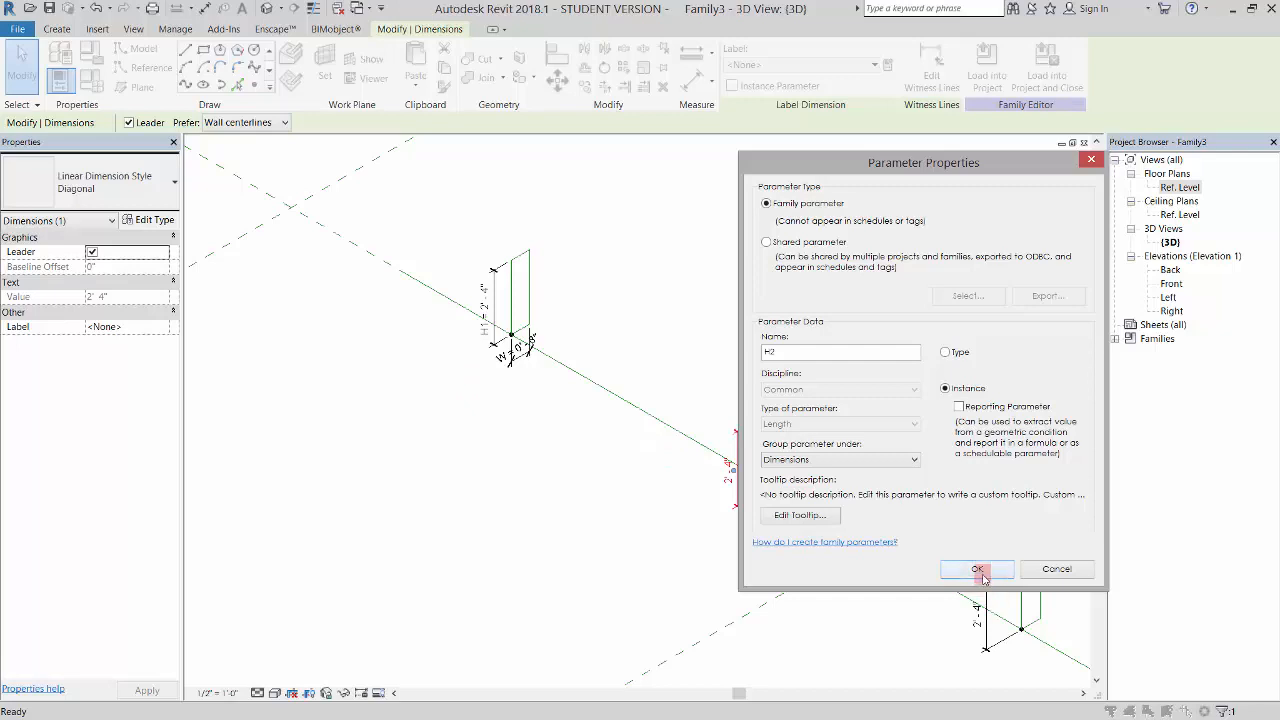
click(976, 568)
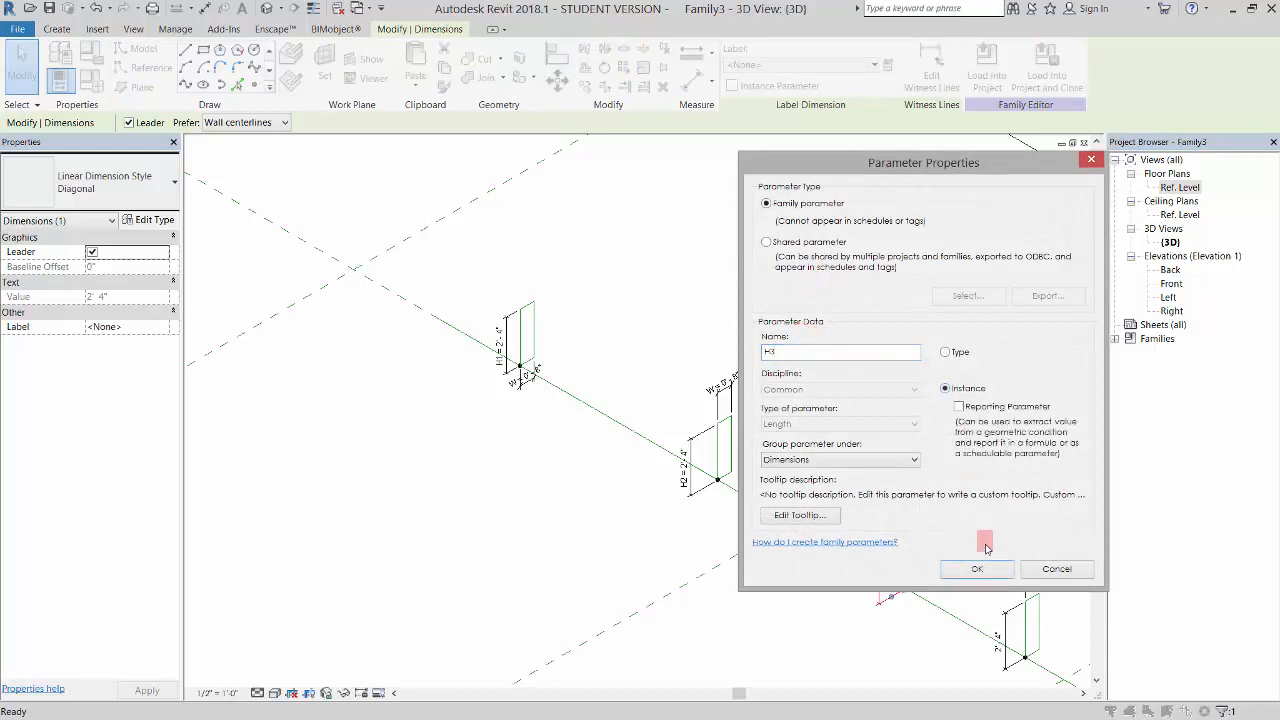
Step: Assign H3 and H4 to the remaining height dimensions and verify the H1 label
click(976, 568)
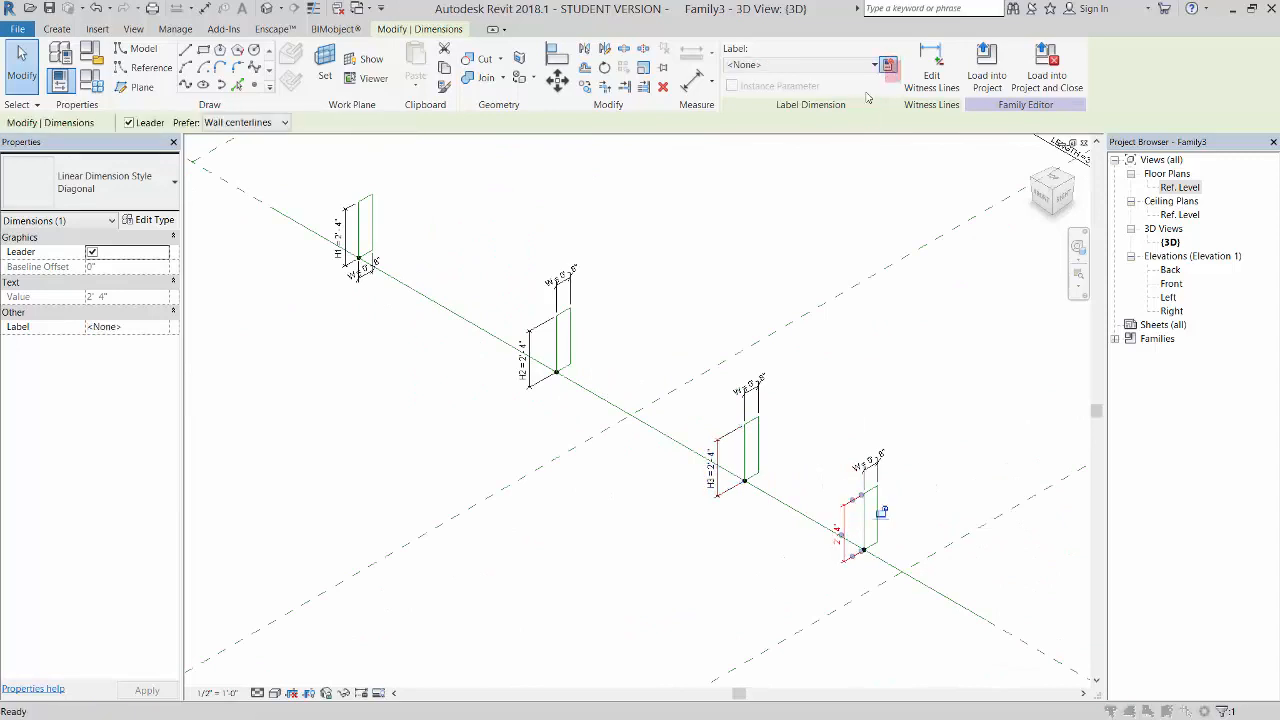
click(888, 64)
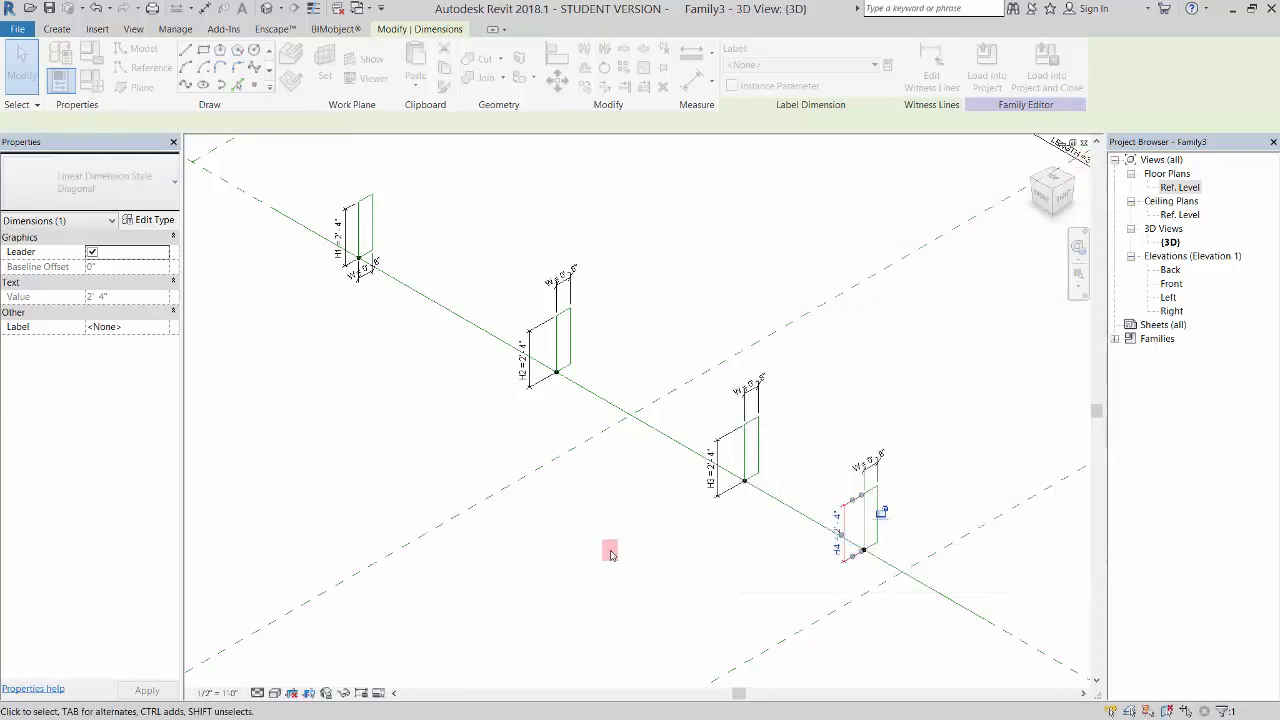
click(348, 230)
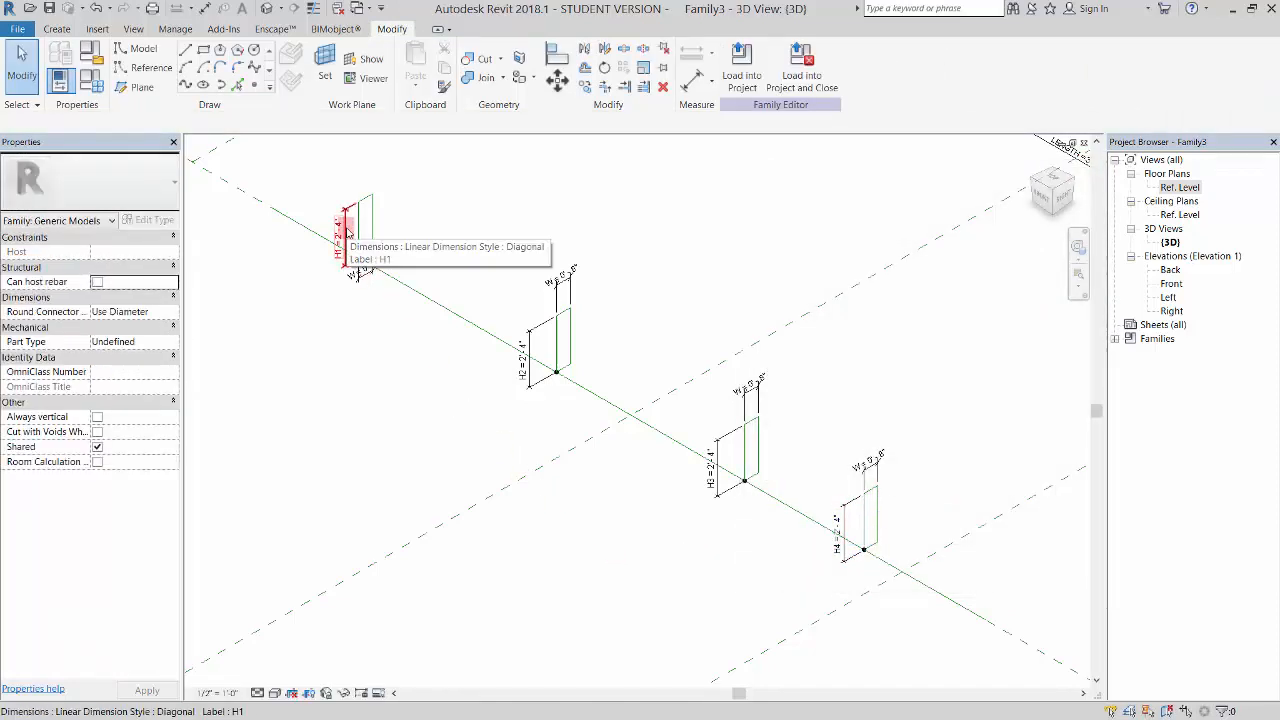
click(348, 230)
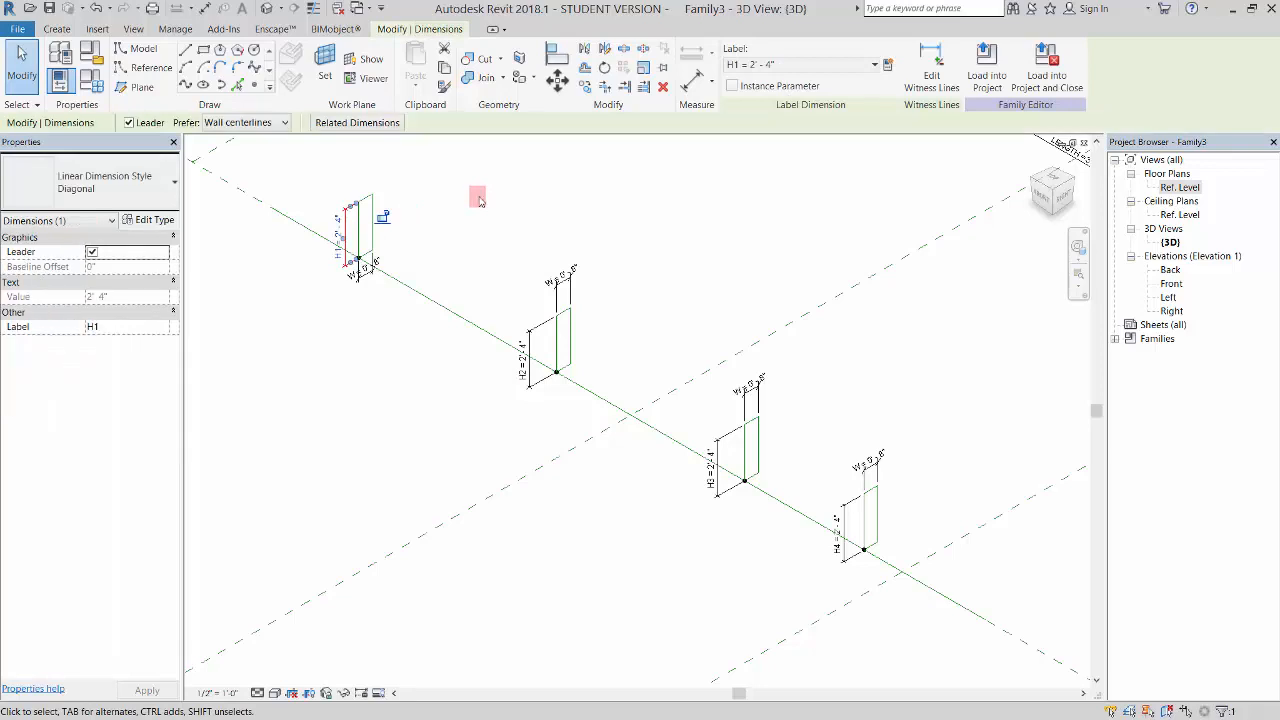